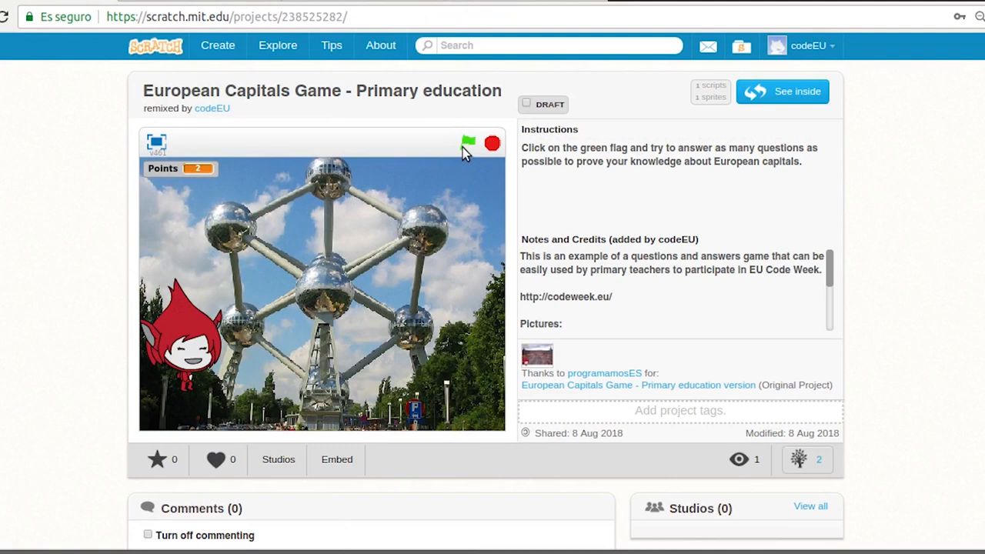
# - Start the quiz and answer Madrid as the capital of Spain
pyautogui.click(468, 143)
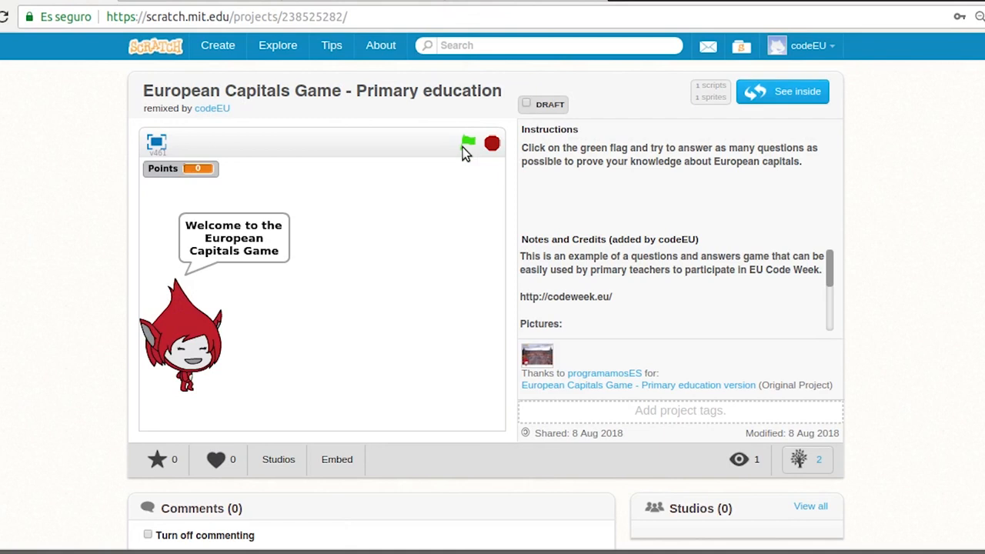
pyautogui.click(468, 143)
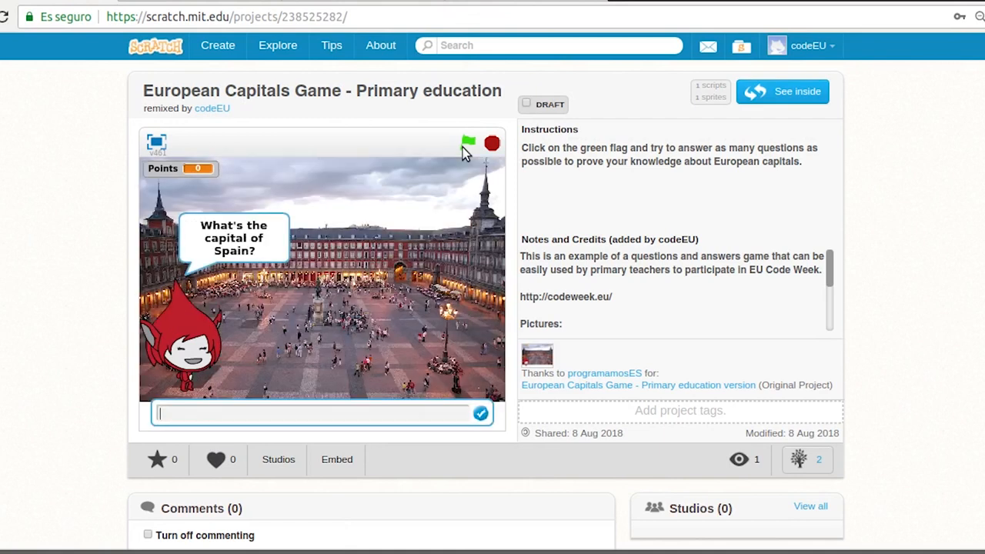
pyautogui.write('Madrid')
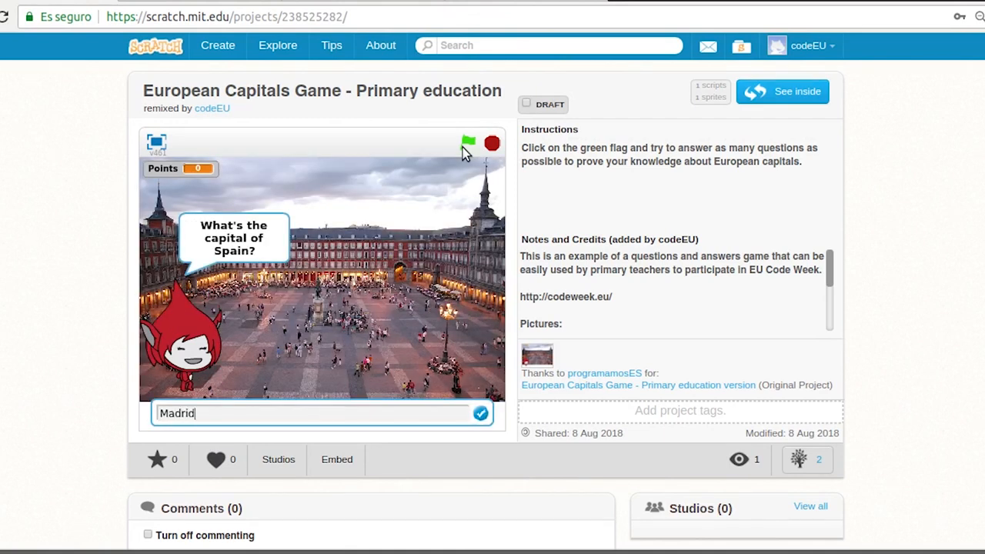
pyautogui.click(480, 414)
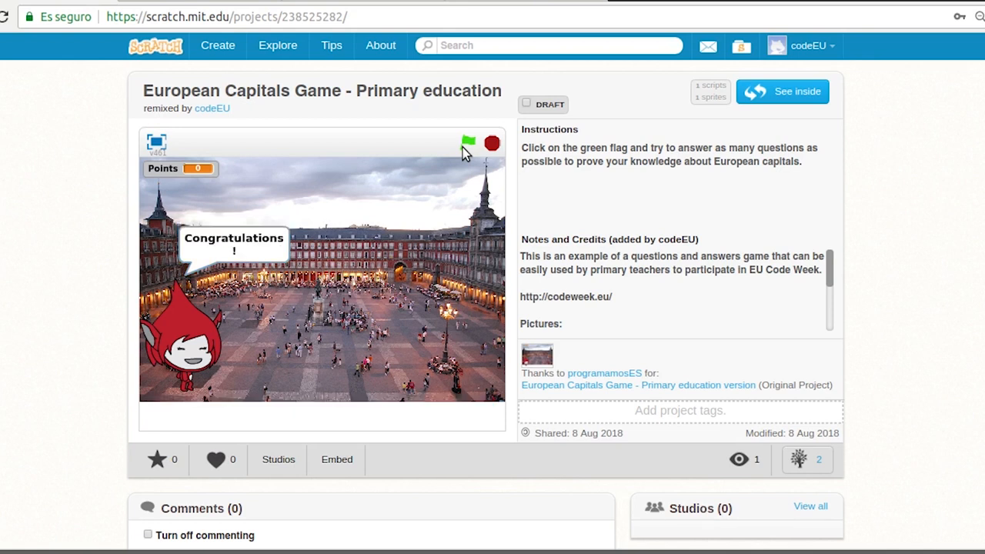
# - Answer Brussels as the capital of Belgium, bringing Points to 2
pyautogui.click(467, 143)
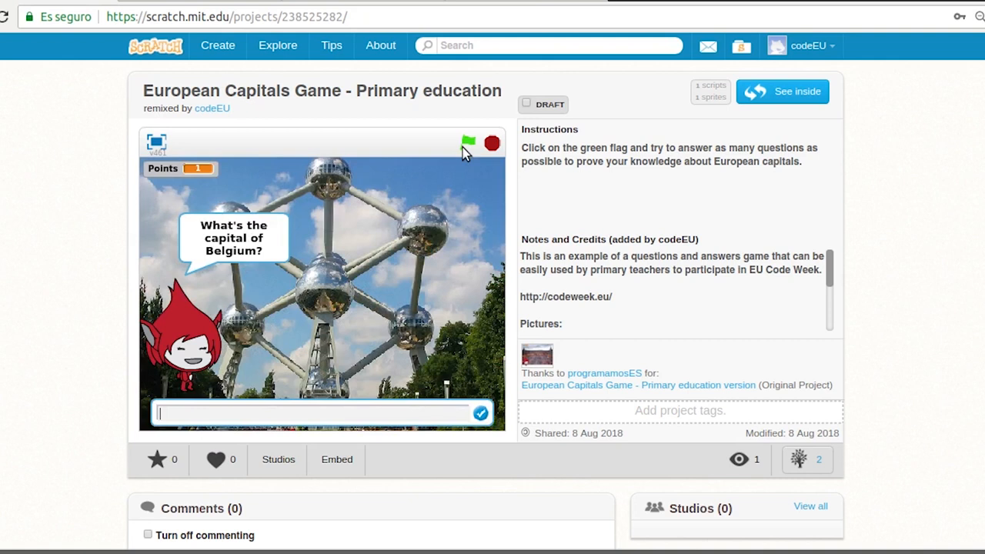
pyautogui.write('Br')
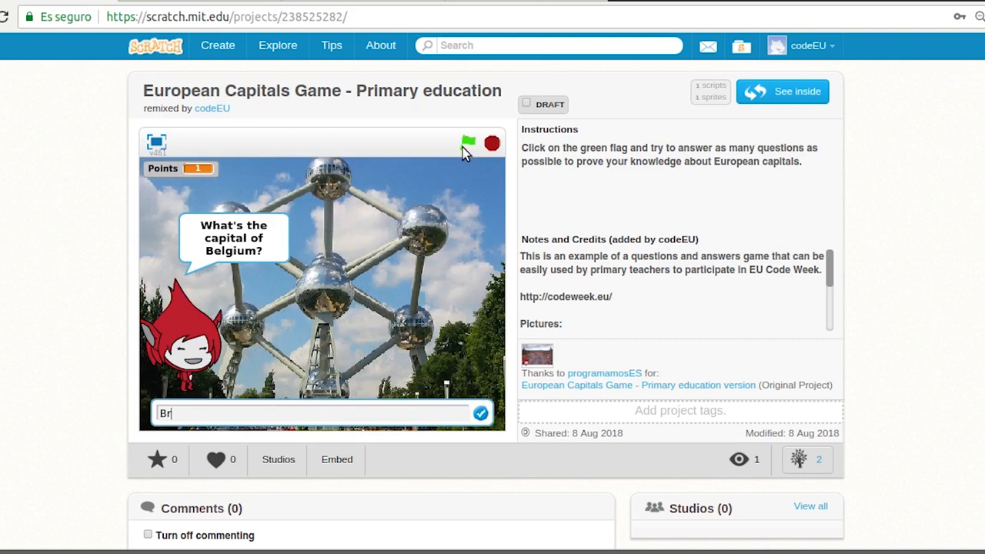
pyautogui.write('ussels')
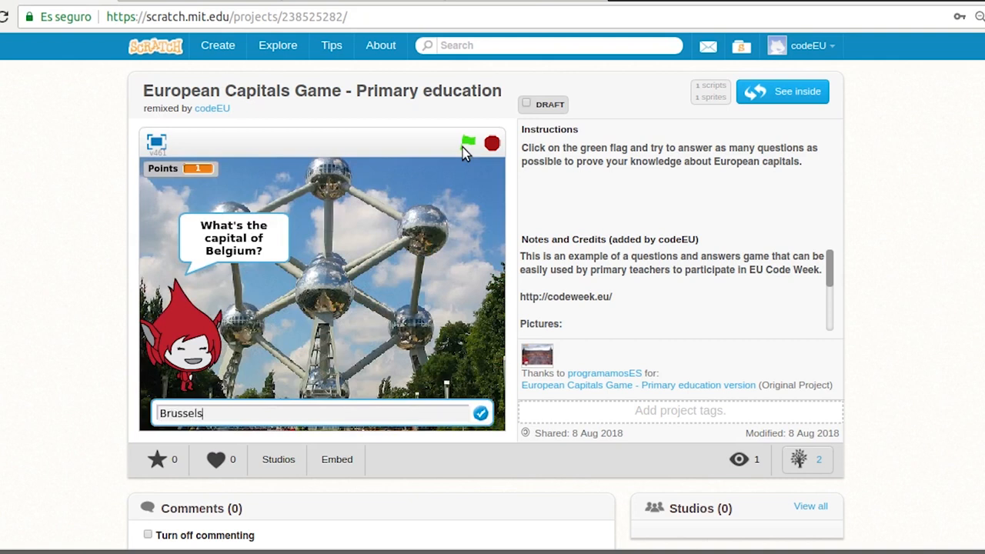
pyautogui.click(480, 413)
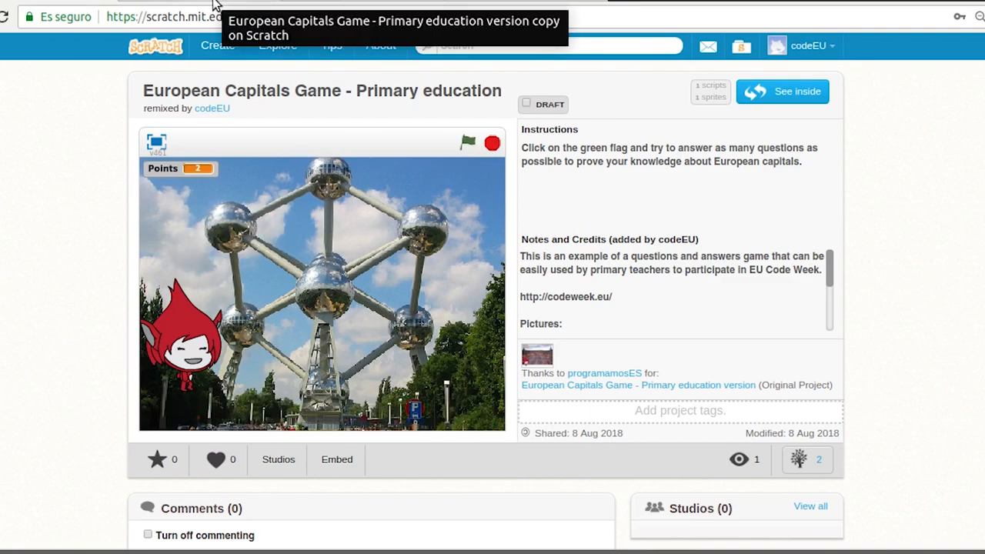
# - Place a 'when green flag clicked' hat block from Events near the top of the scripts area
pyautogui.click(782, 91)
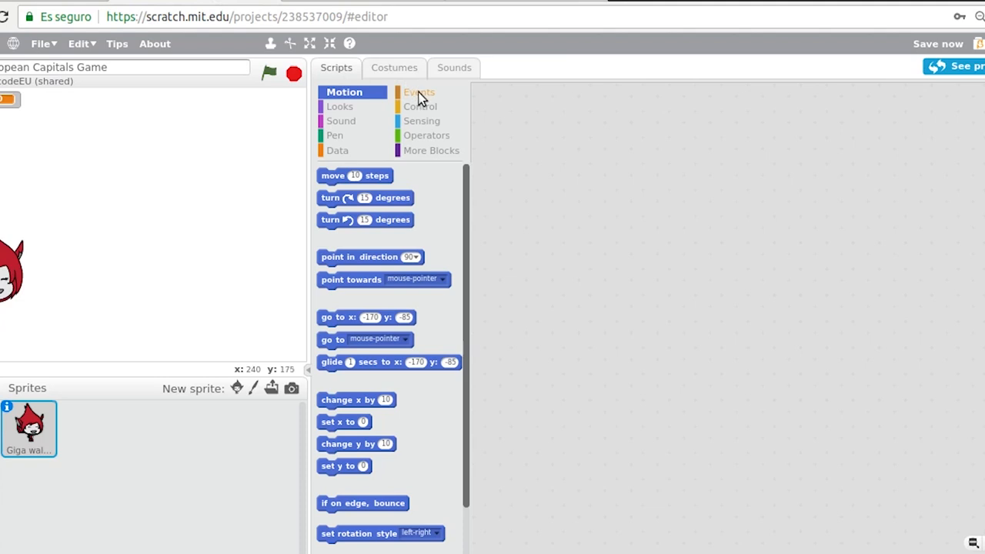
pyautogui.click(419, 92)
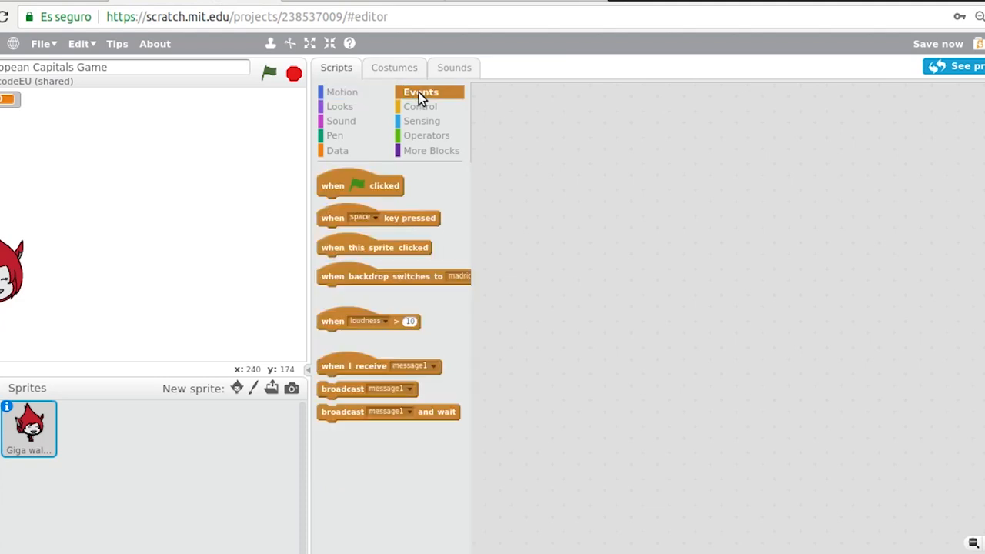
pyautogui.moveTo(359, 186); pyautogui.dragTo(497, 172)
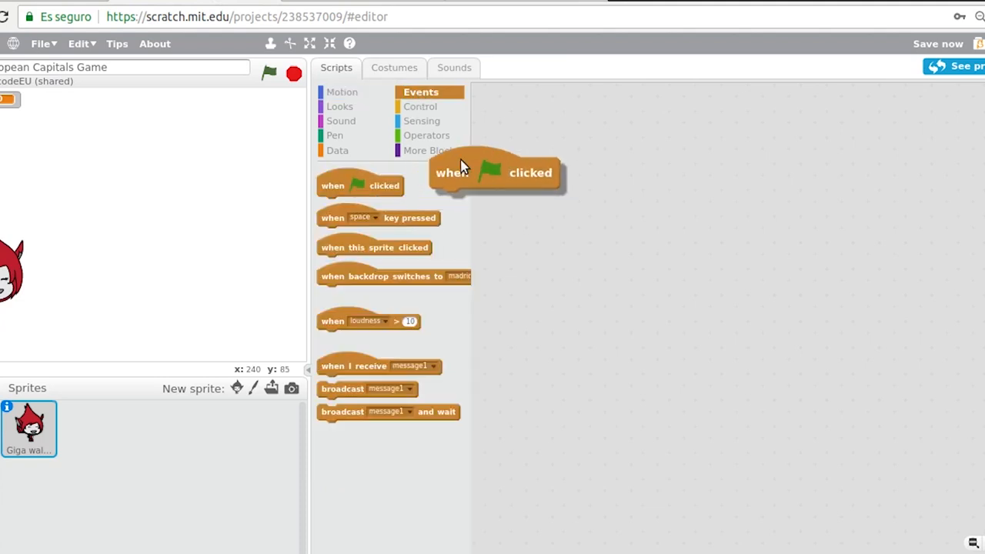
pyautogui.moveTo(497, 172); pyautogui.dragTo(562, 129)
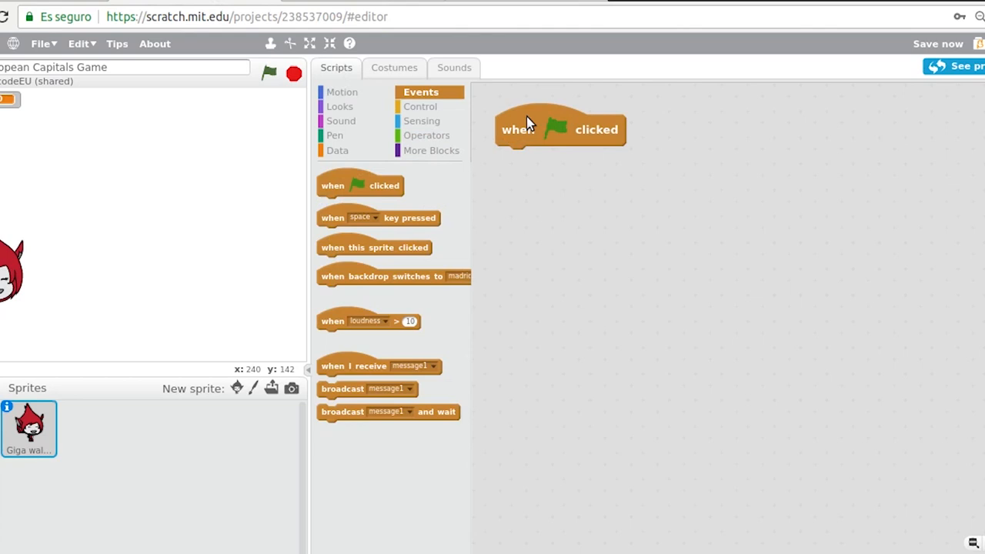
pyautogui.moveTo(346, 124)
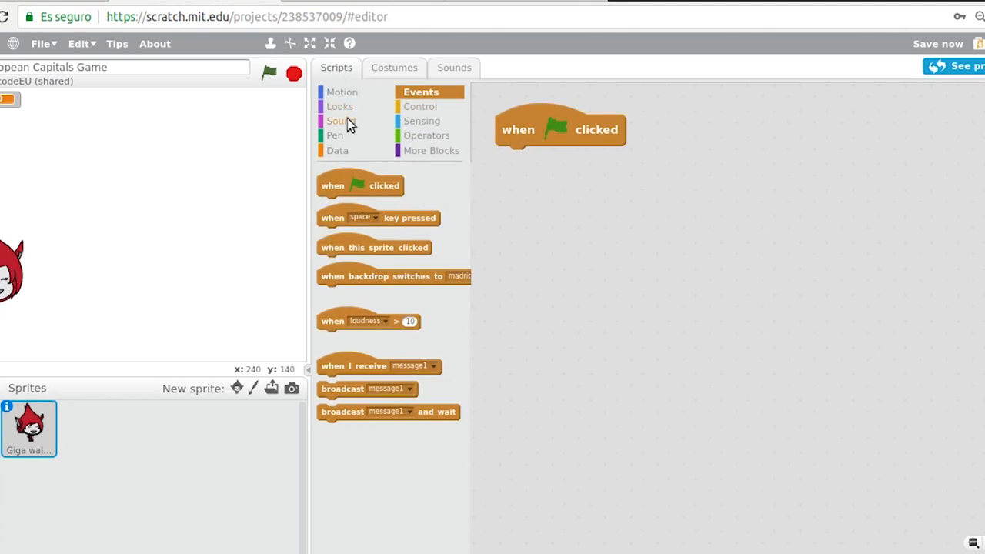
# - Attach 'switch backdrop to blank' from Looks under the green flag block
pyautogui.click(340, 106)
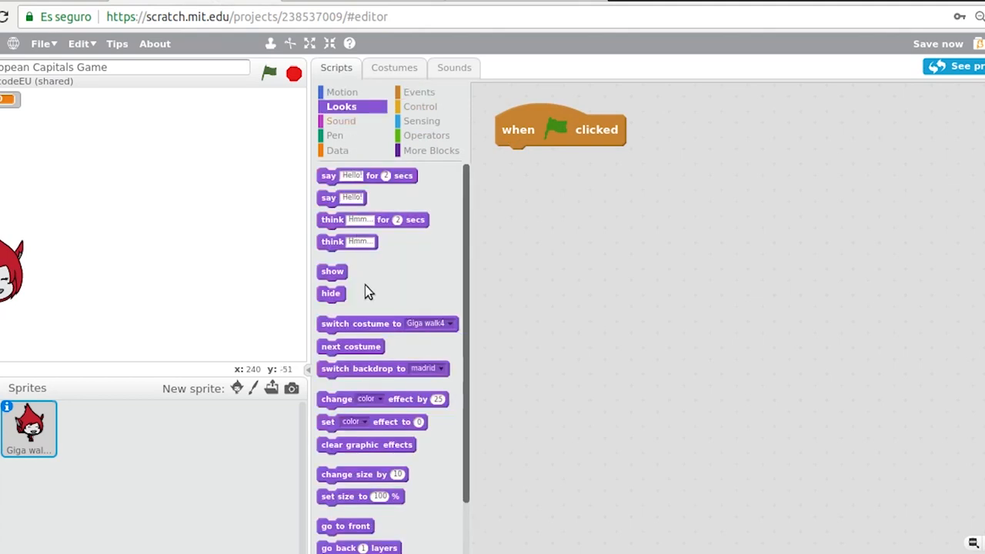
pyautogui.moveTo(362, 368); pyautogui.dragTo(581, 225)
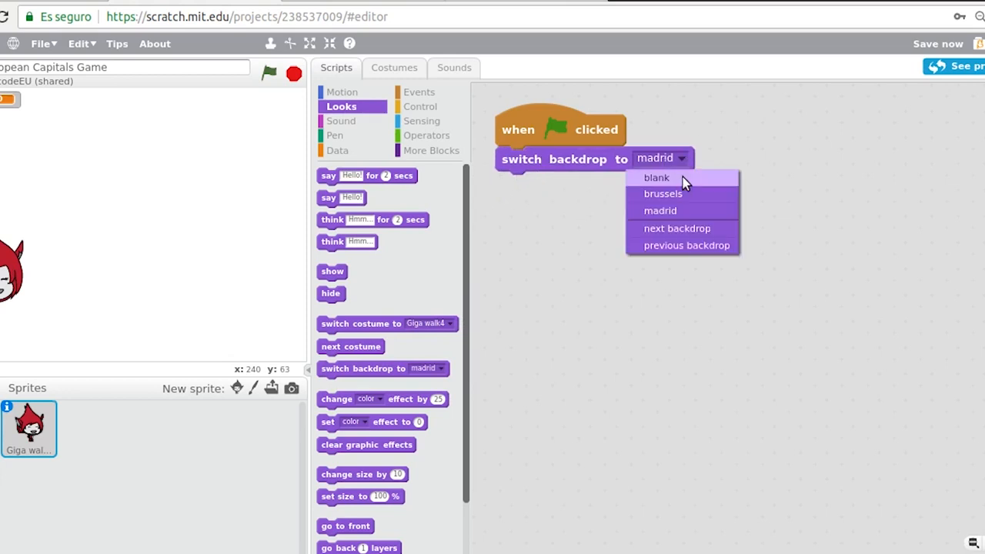
pyautogui.click(657, 177)
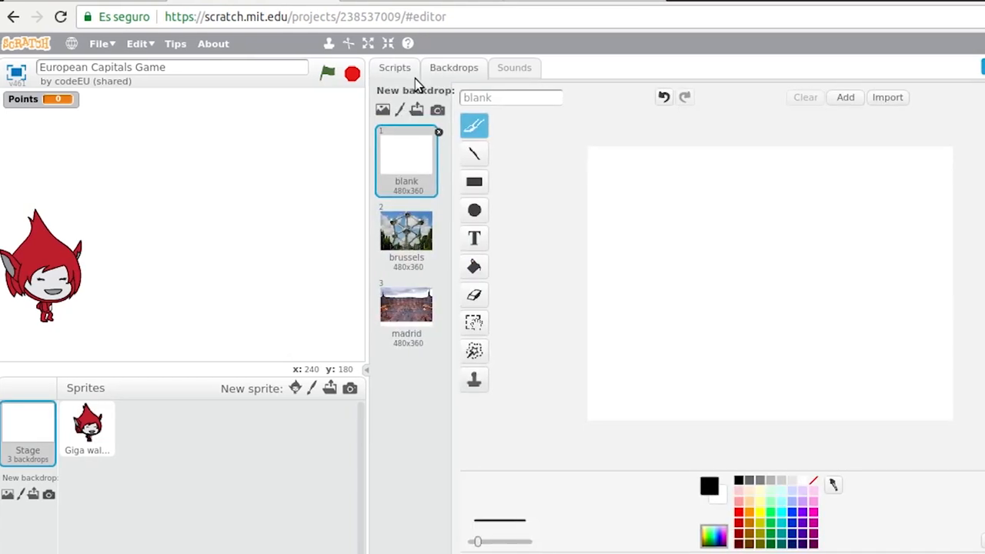
# - Add 'say Welcome to the European Capitals Game! for 2 secs', then switch backdrop to madrid
pyautogui.click(87, 427)
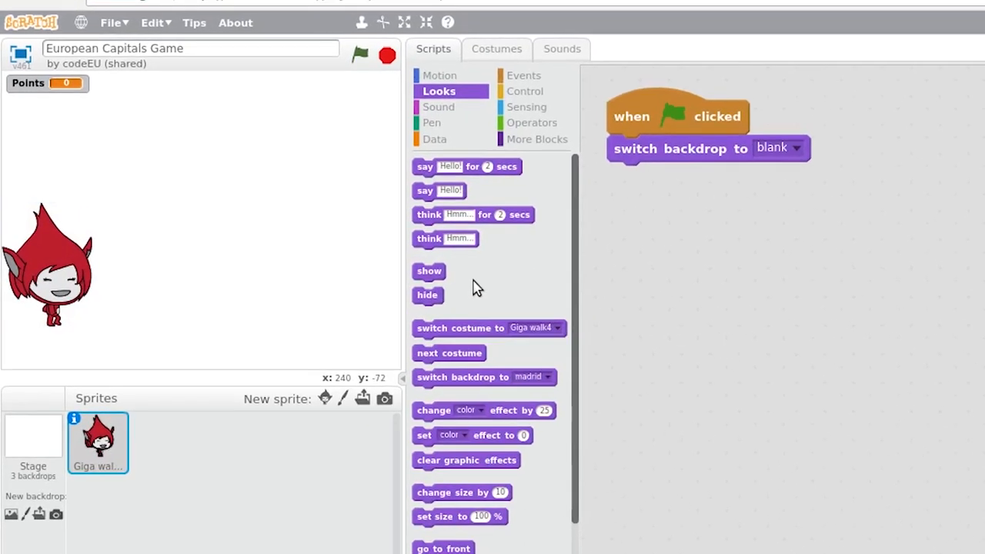
pyautogui.moveTo(467, 166); pyautogui.dragTo(691, 176)
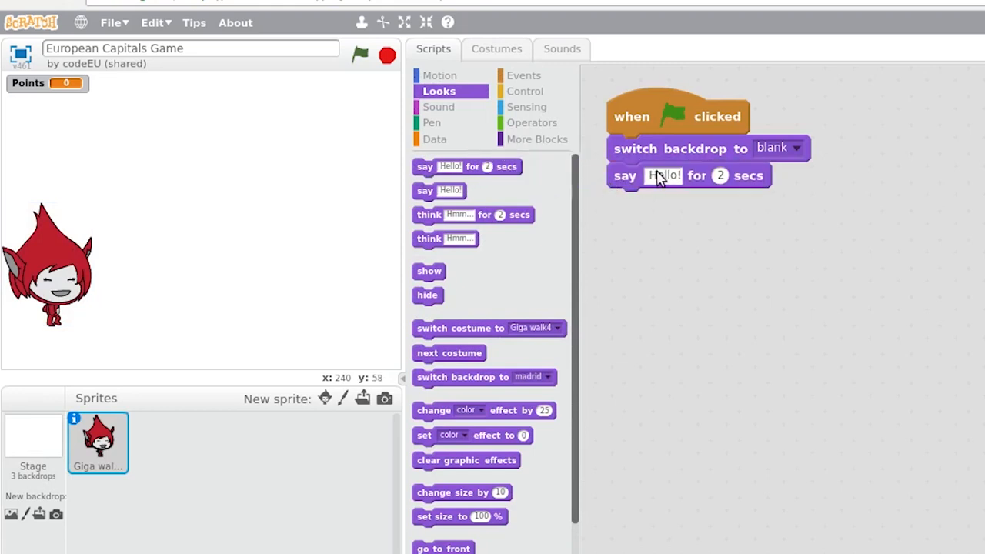
pyautogui.write('Welcome to the')
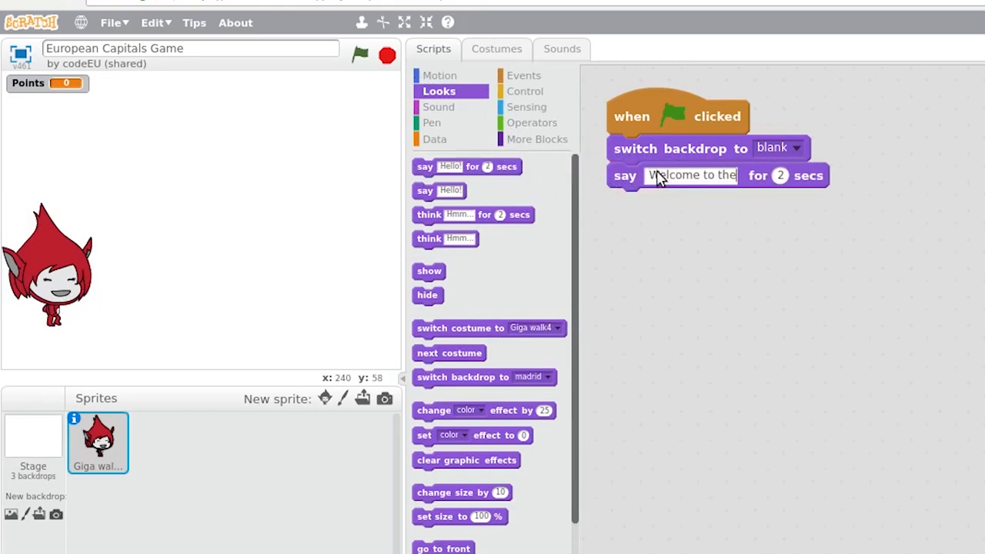
pyautogui.write('European Capitals')
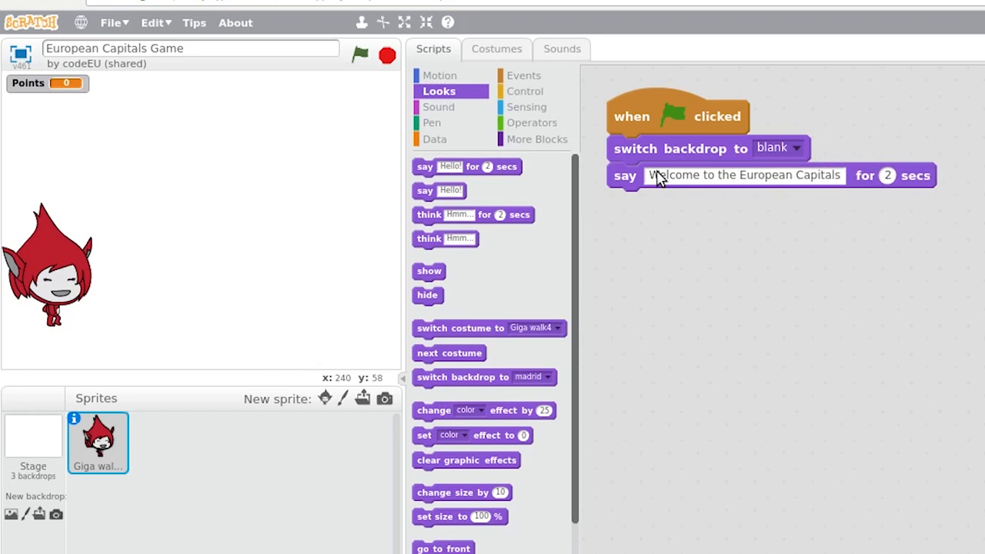
pyautogui.write('Game!')
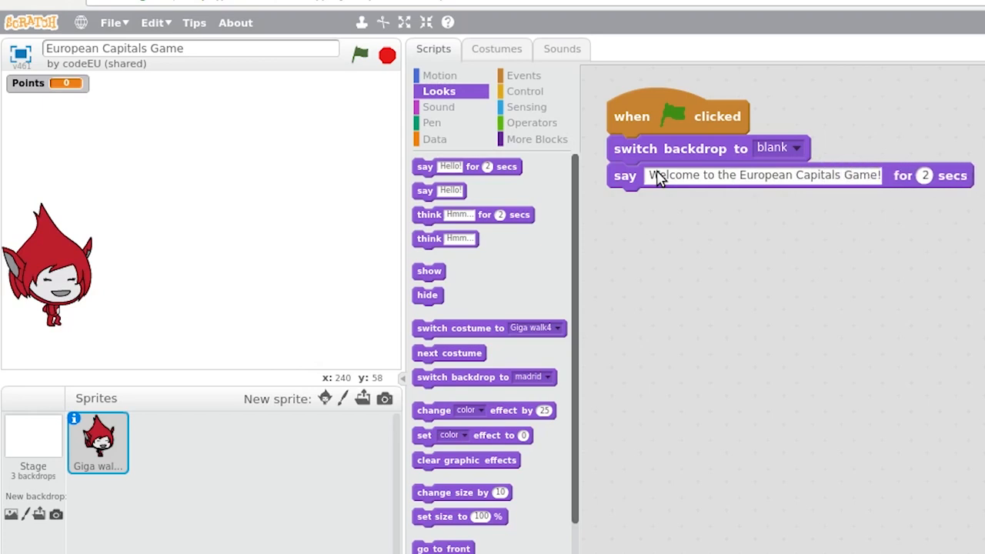
pyautogui.moveTo(473, 377)
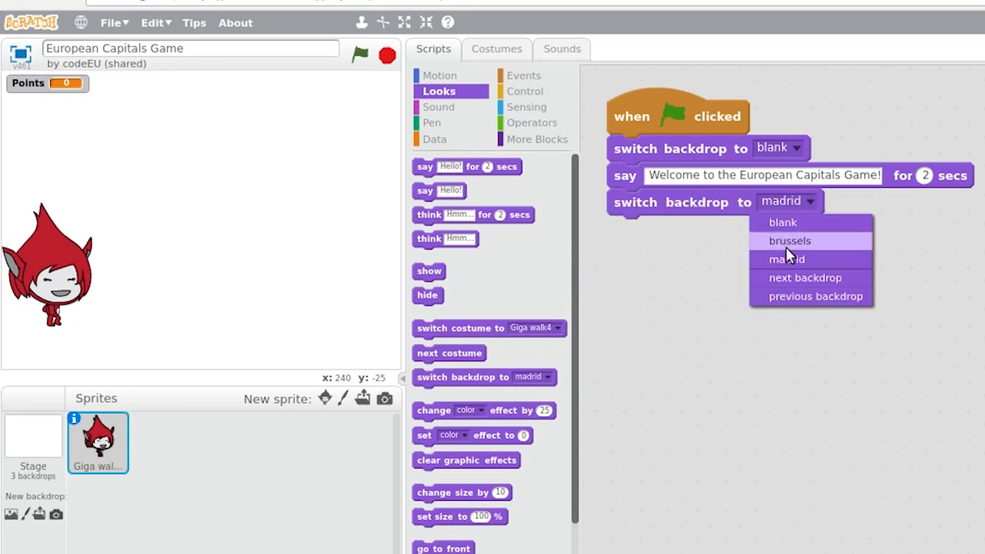
pyautogui.click(786, 259)
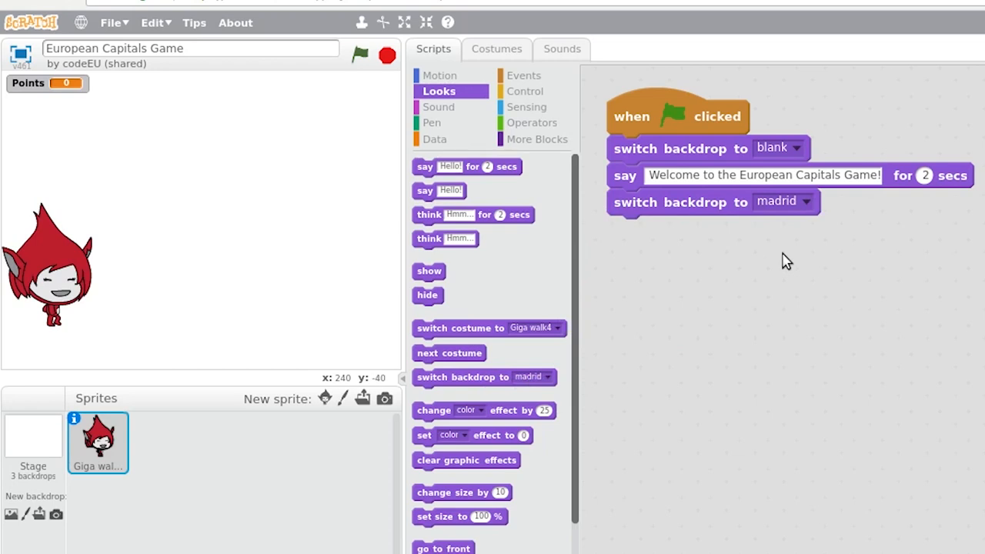
pyautogui.moveTo(552, 196)
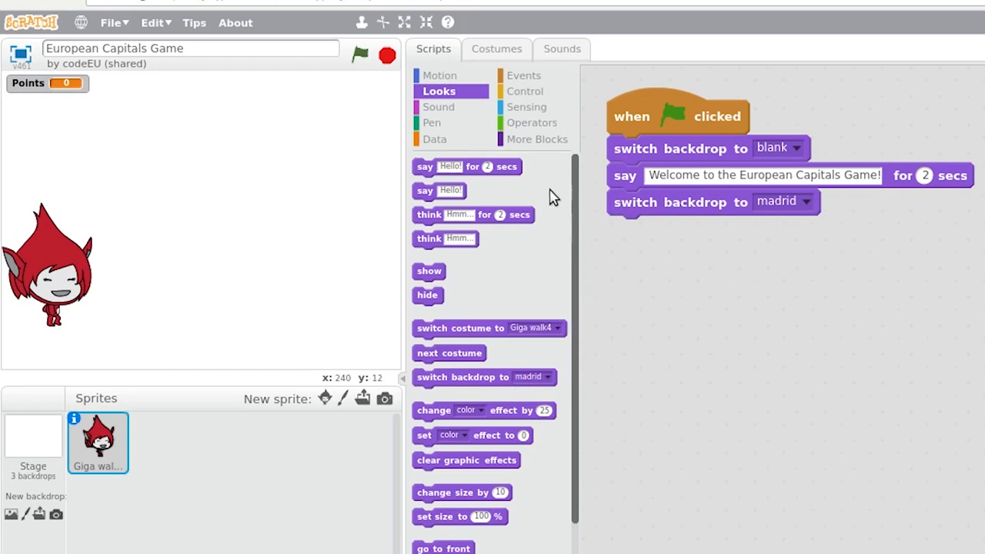
pyautogui.moveTo(527, 107)
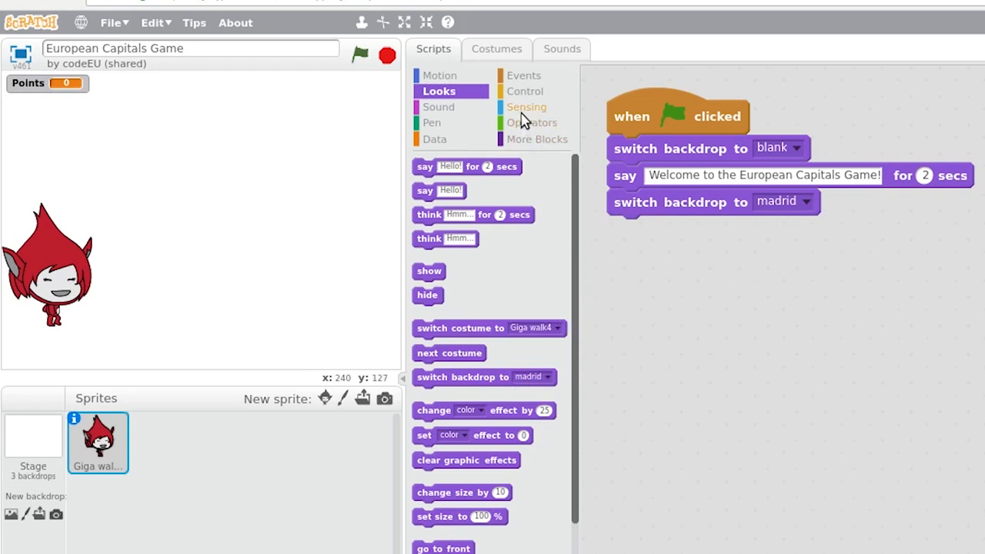
# - Add a Sensing ask-and-wait block reading "What's the capital of Spain?"
pyautogui.click(526, 107)
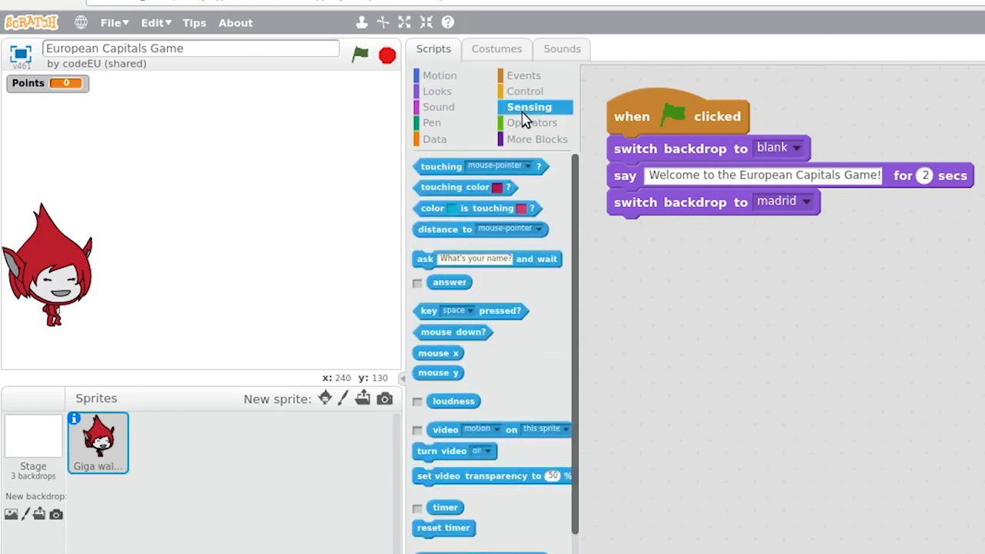
pyautogui.moveTo(447, 242)
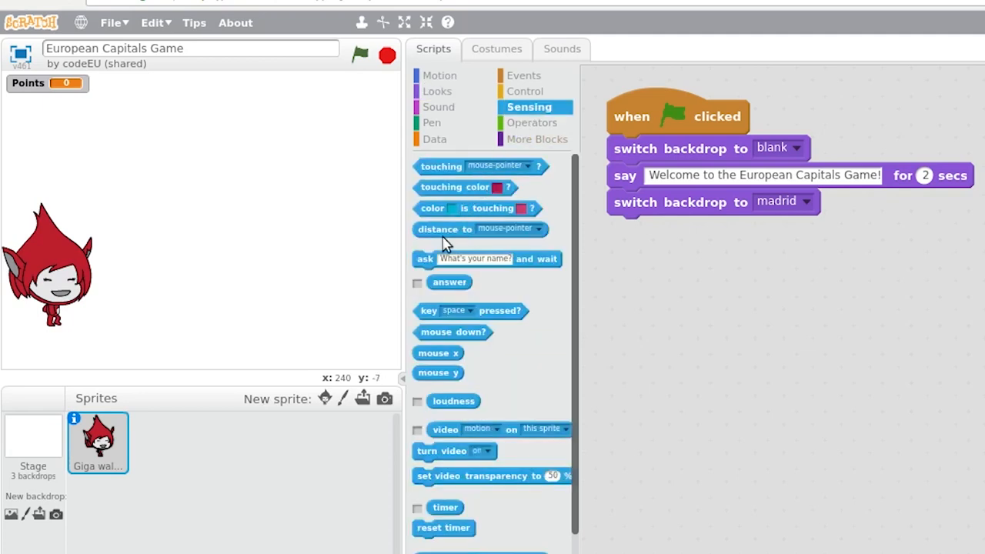
pyautogui.moveTo(435, 268)
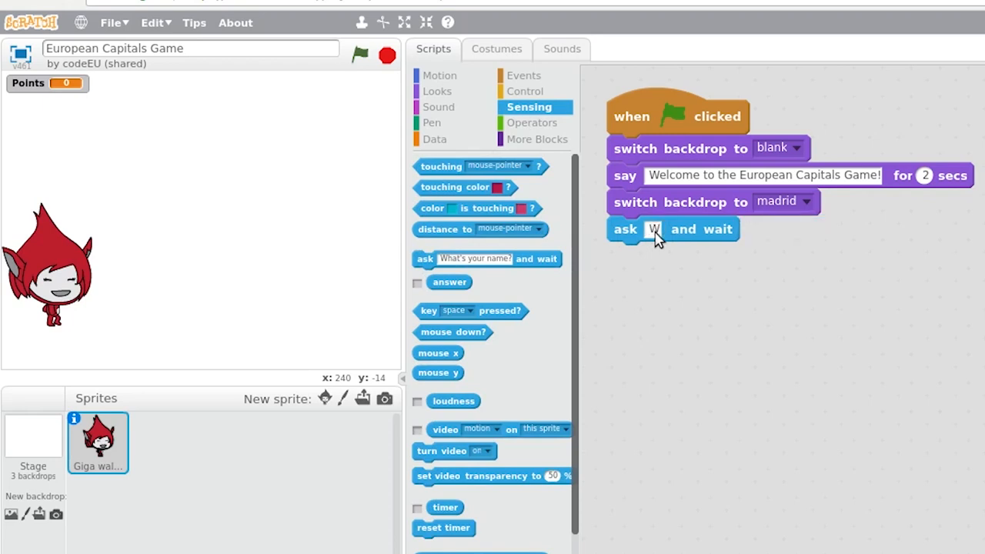
pyautogui.write("What's the capi")
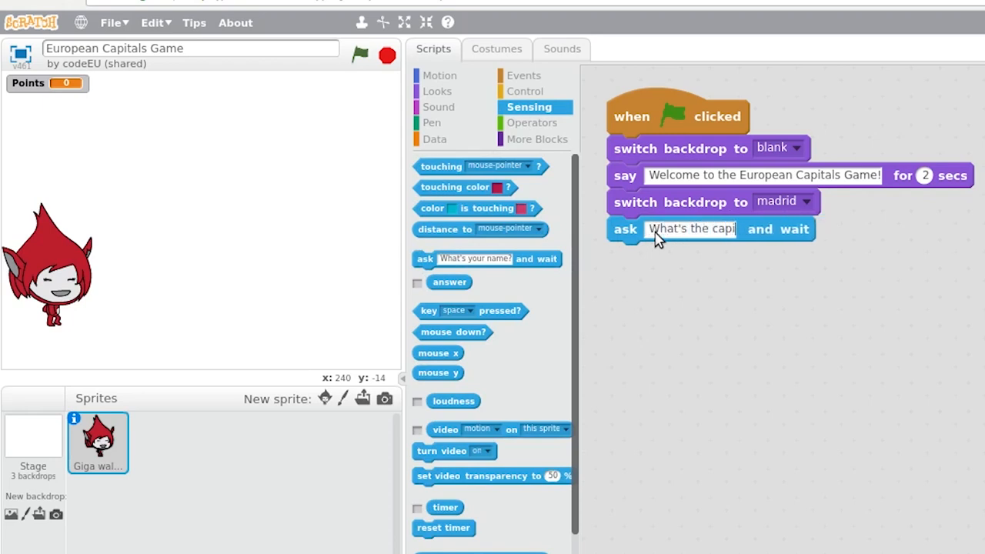
pyautogui.write('tal of')
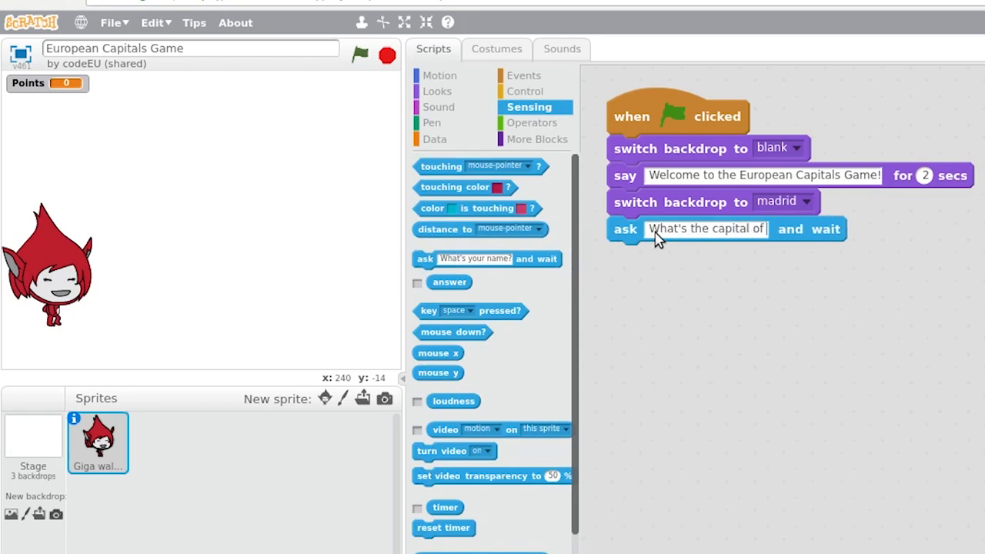
pyautogui.write('Spain')
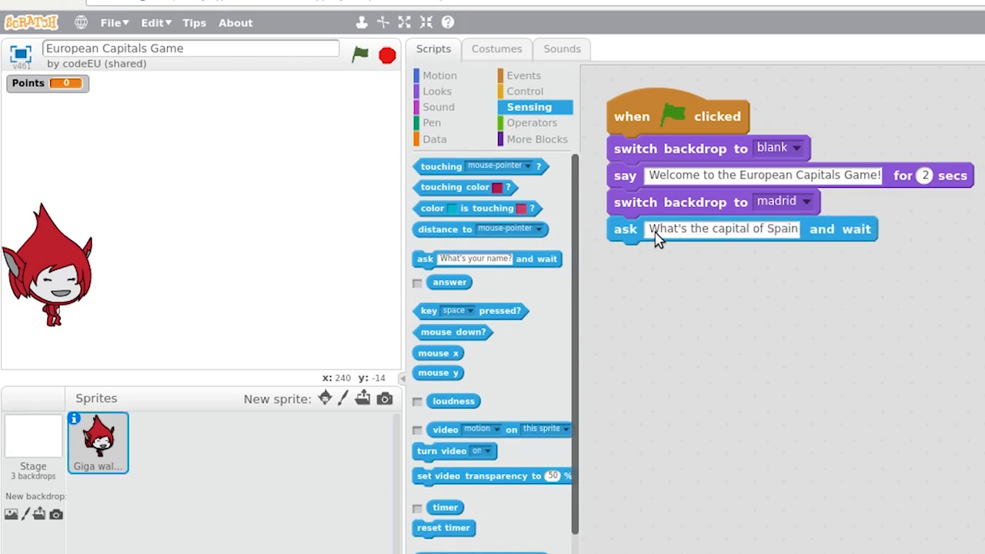
pyautogui.write('?')
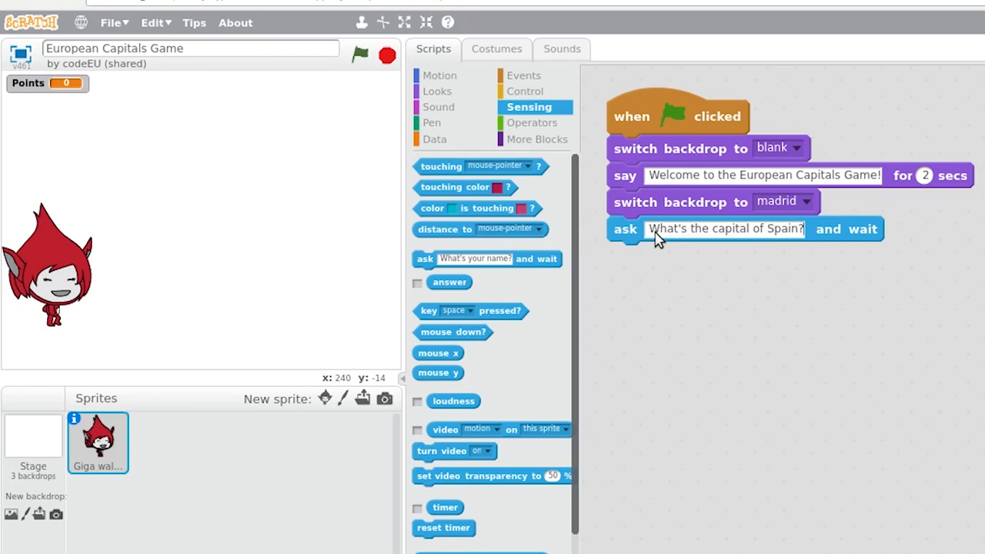
pyautogui.moveTo(590, 264)
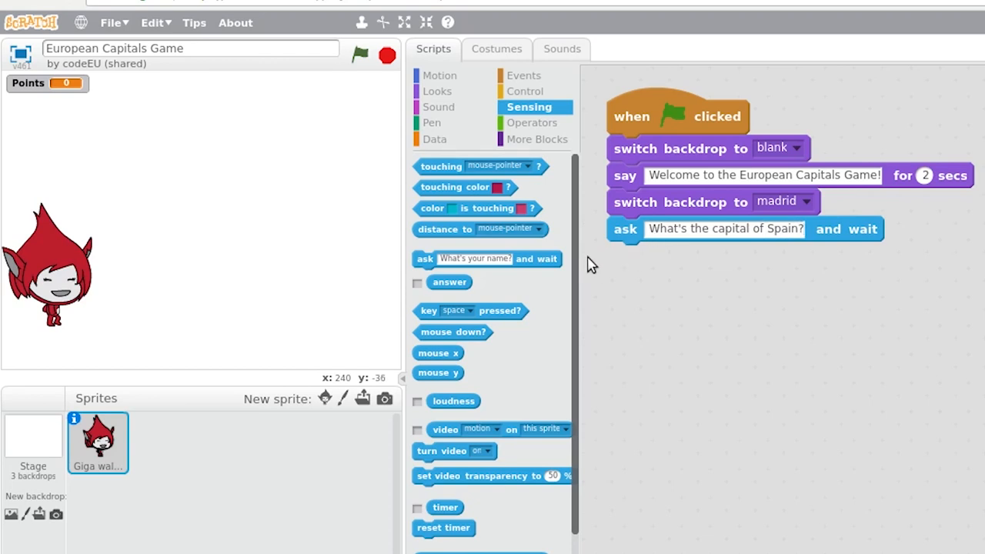
pyautogui.moveTo(573, 277)
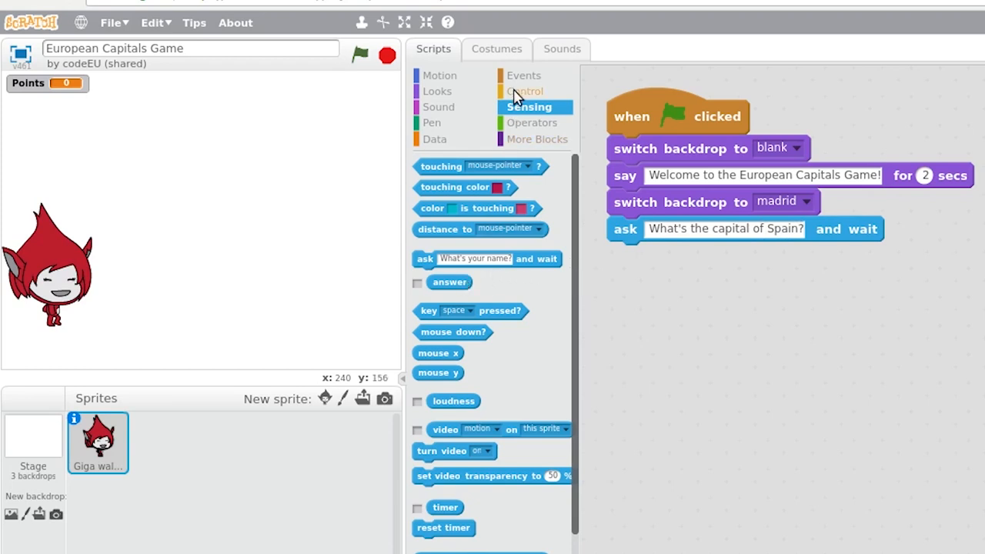
# - Attach an if-else below the question with the condition answer = Madrid
pyautogui.click(527, 91)
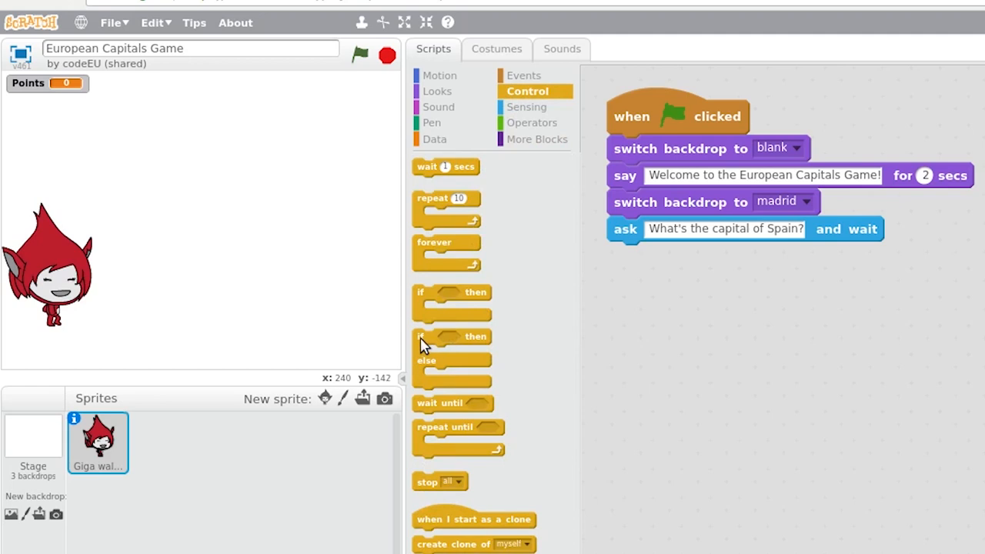
pyautogui.moveTo(453, 354); pyautogui.dragTo(662, 300)
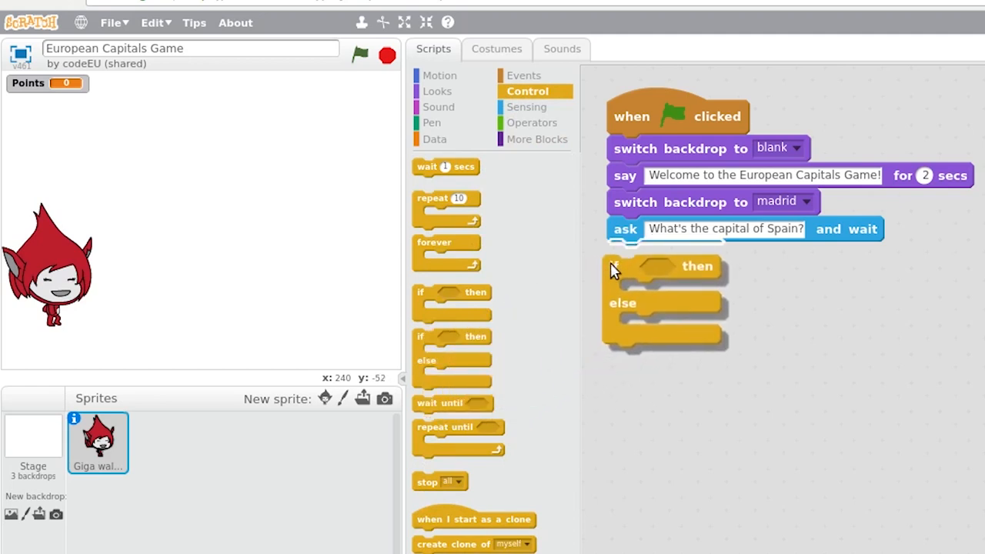
pyautogui.click(532, 123)
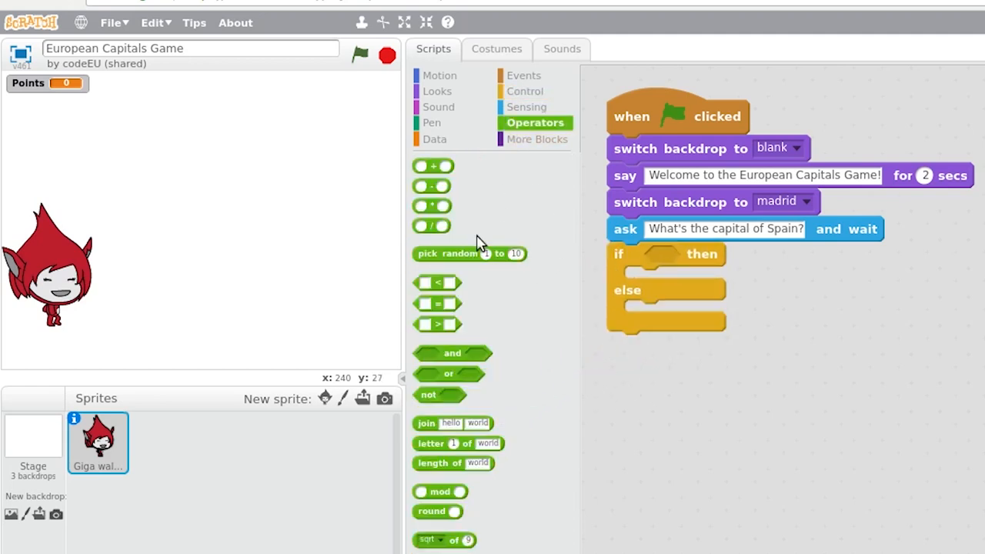
pyautogui.moveTo(437, 303); pyautogui.dragTo(677, 257)
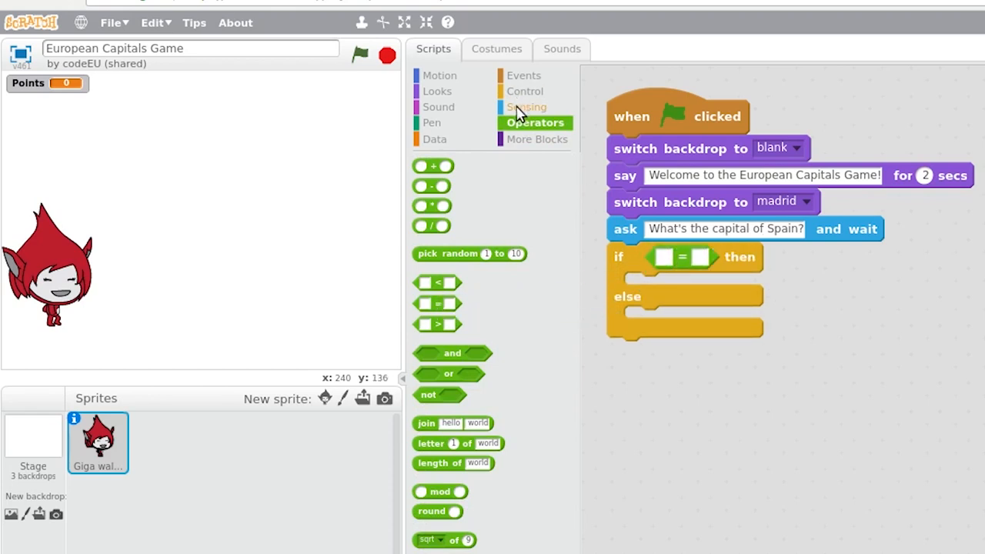
pyautogui.click(529, 106)
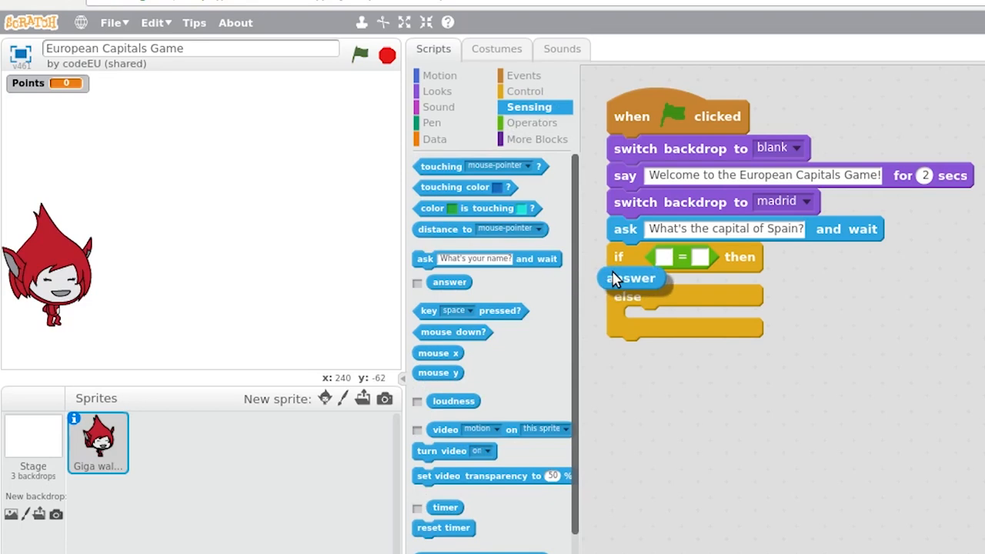
pyautogui.moveTo(631, 277); pyautogui.dragTo(664, 258)
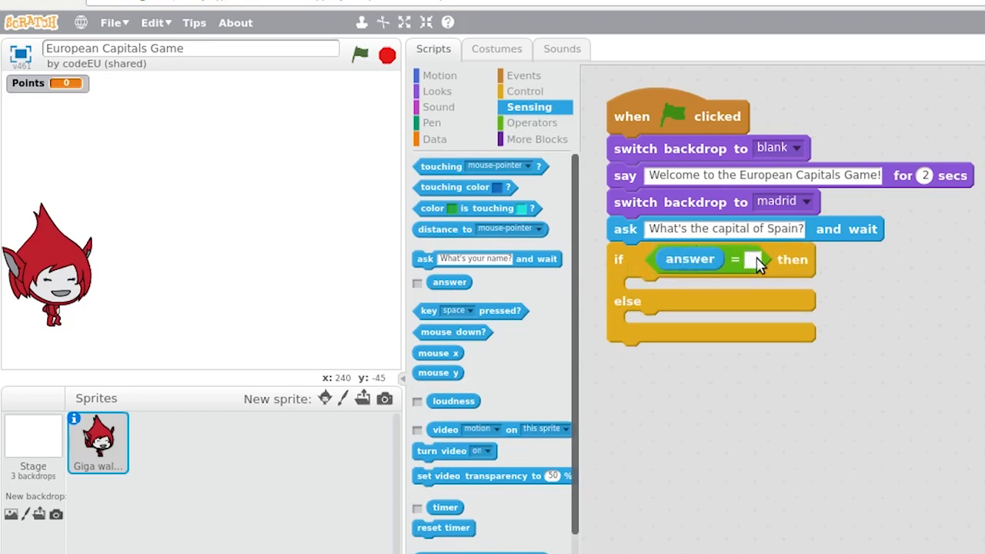
pyautogui.write('Madrid')
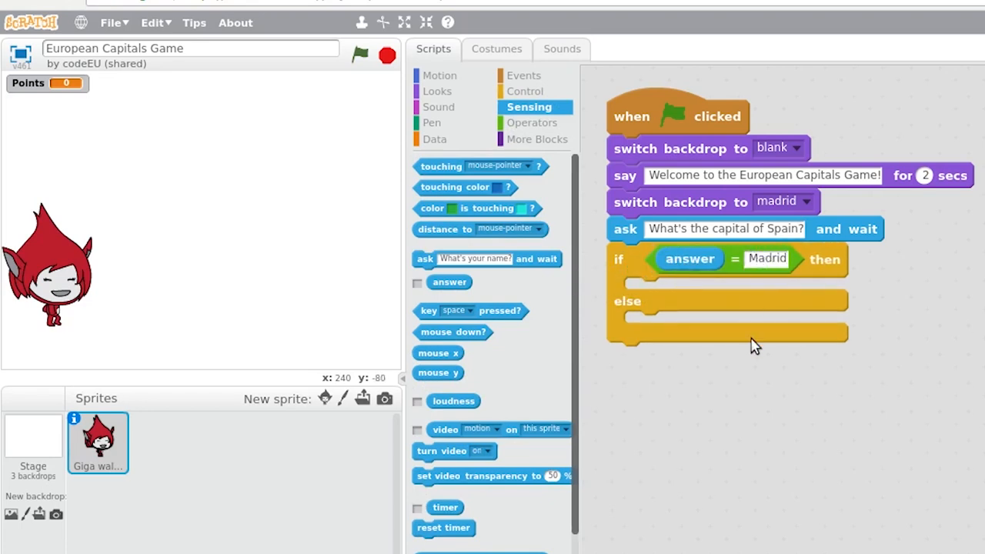
pyautogui.click(439, 90)
pyautogui.write('Sorry, the capital of Spain is Madrid')
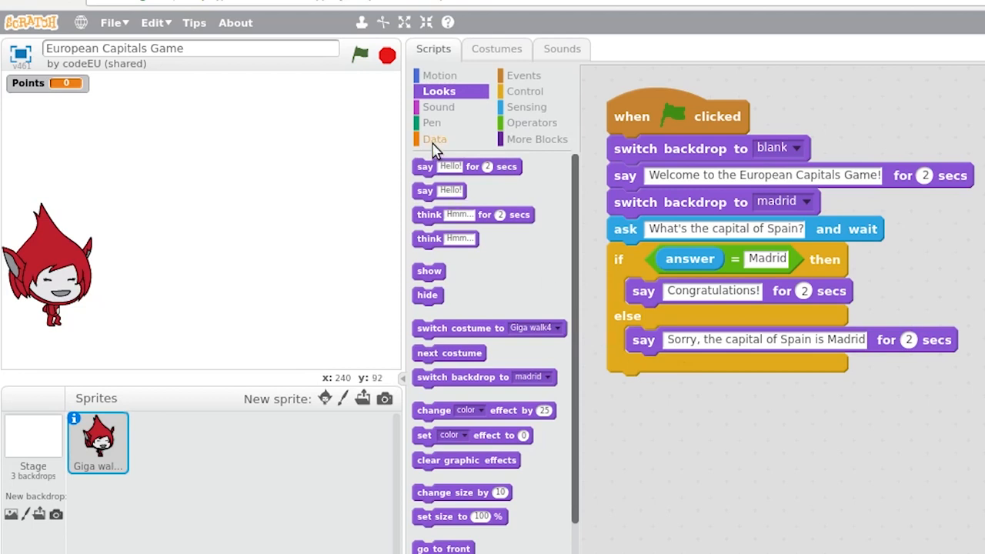
# - Create a Points variable and add 'set Points to 0' under the green flag block
pyautogui.click(435, 139)
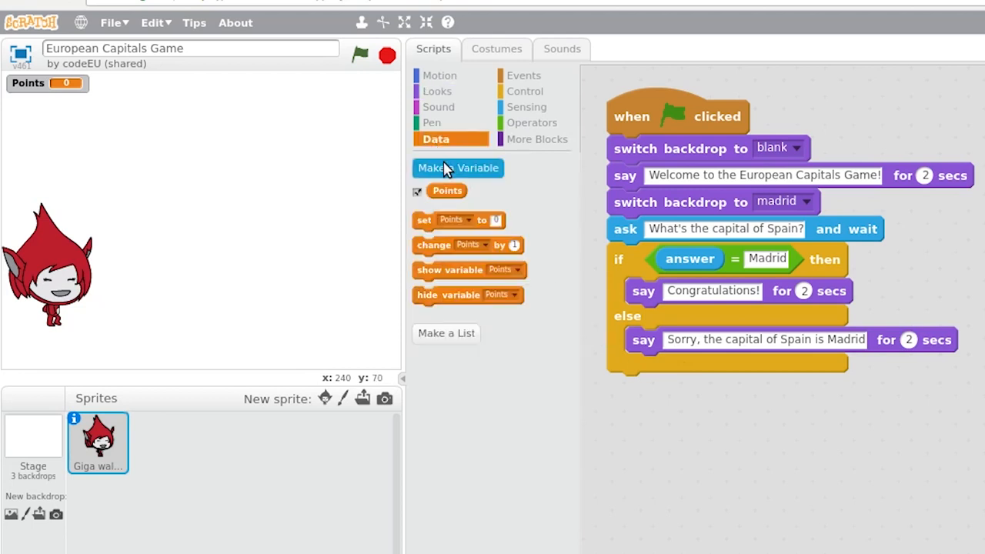
pyautogui.click(458, 168)
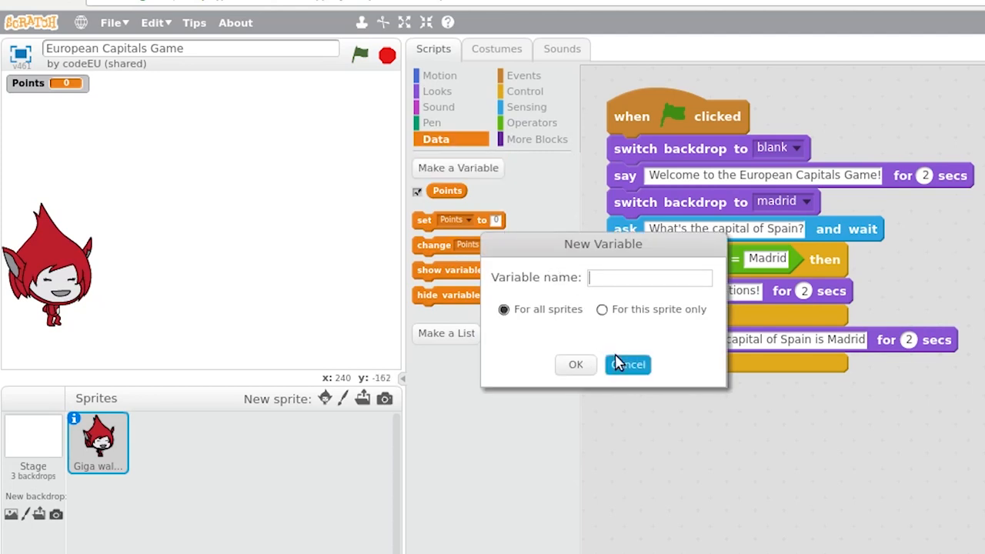
pyautogui.moveTo(623, 343)
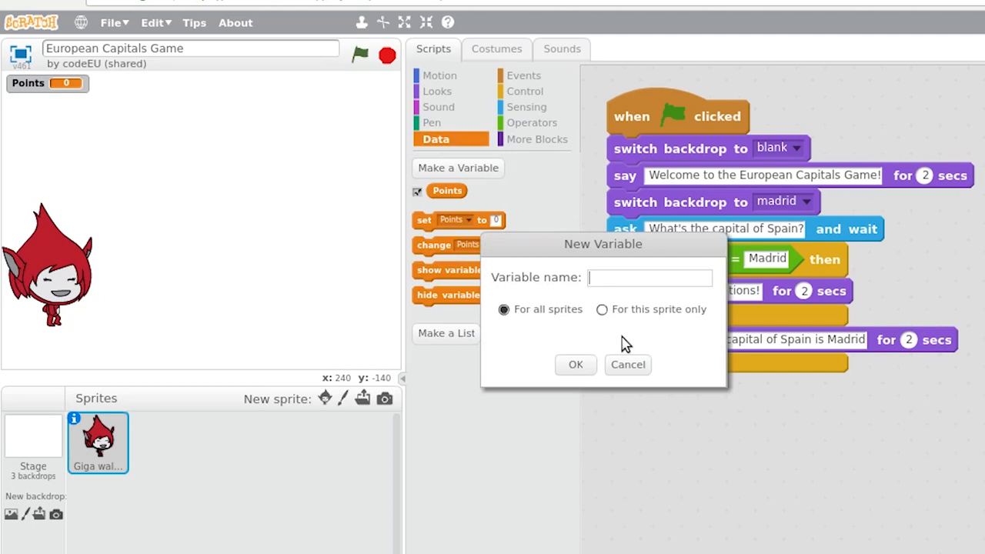
pyautogui.write('p')
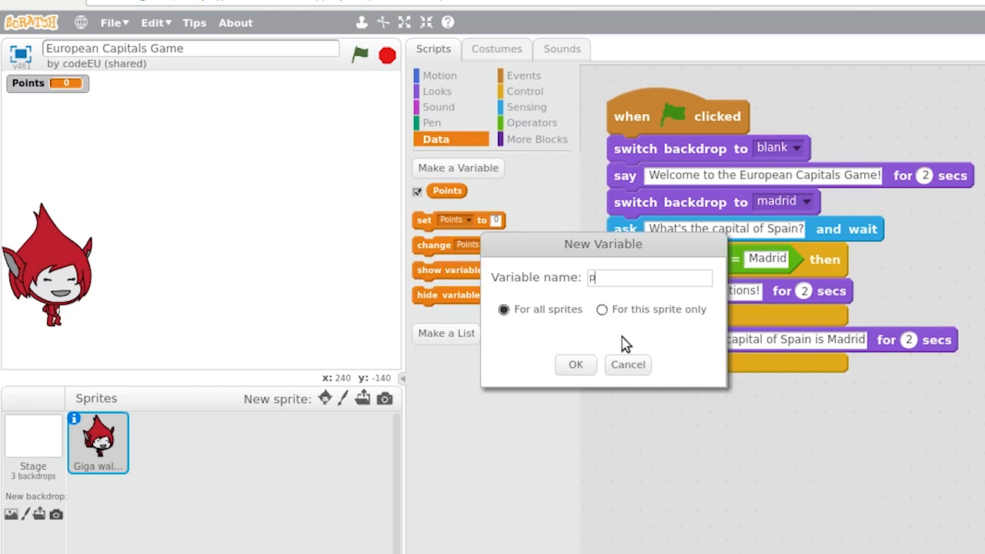
pyautogui.write('oi')
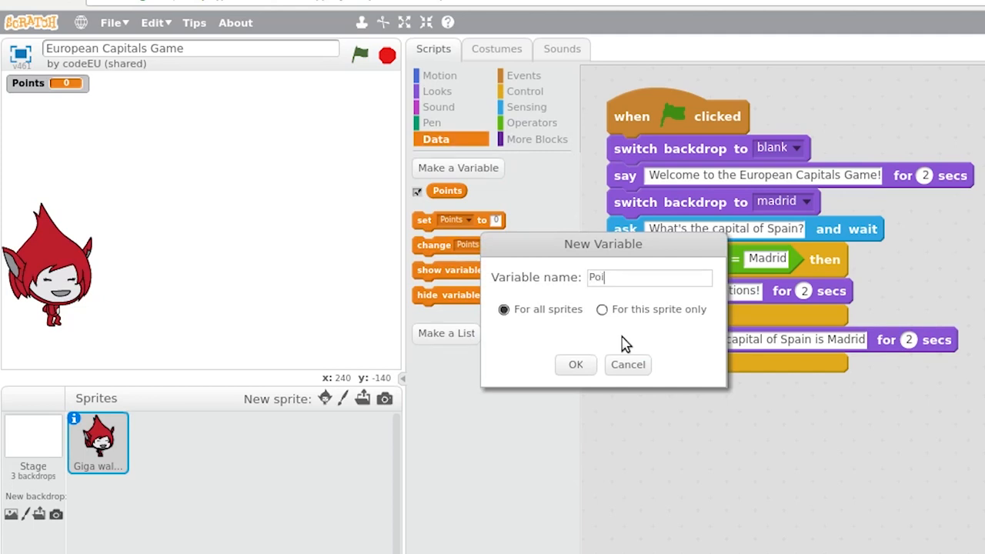
pyautogui.write('nts')
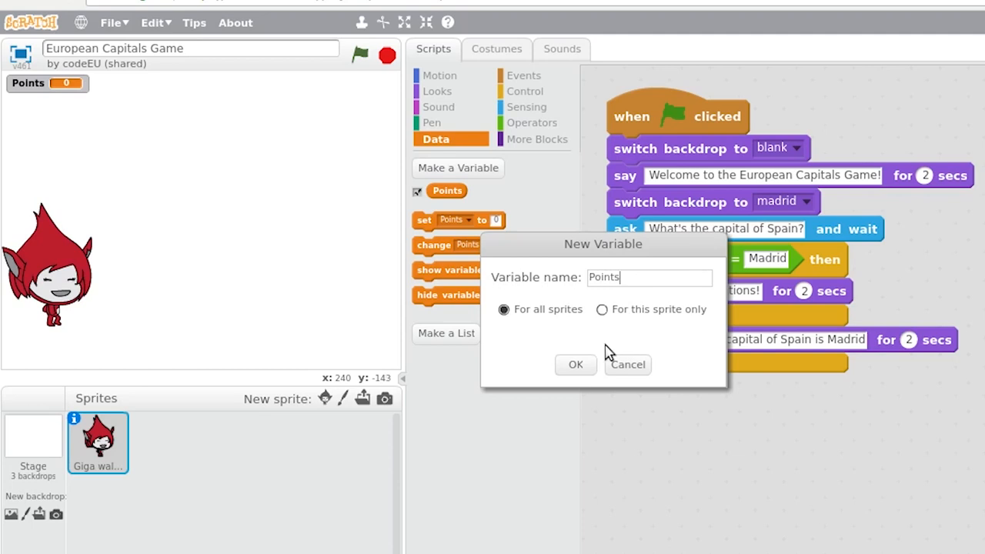
pyautogui.click(575, 364)
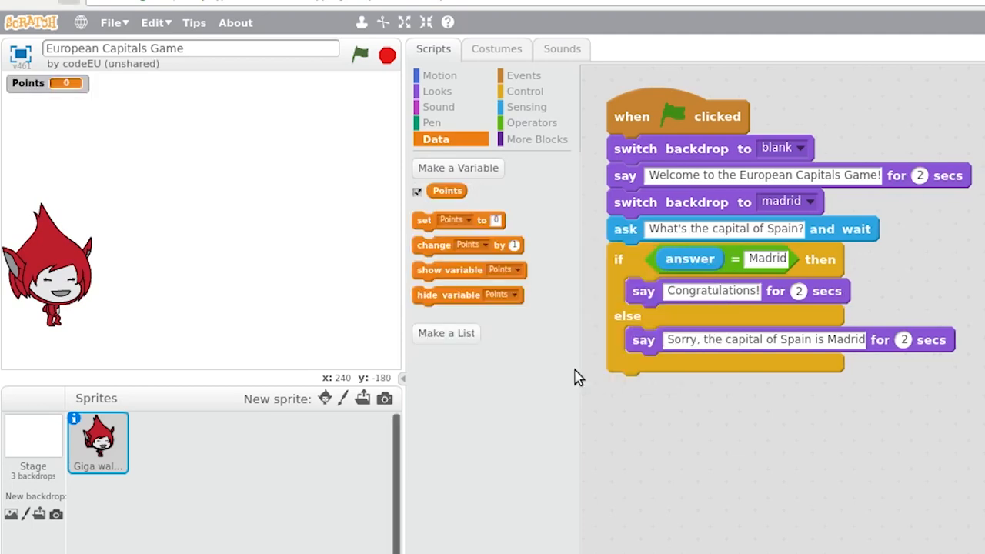
pyautogui.moveTo(489, 287)
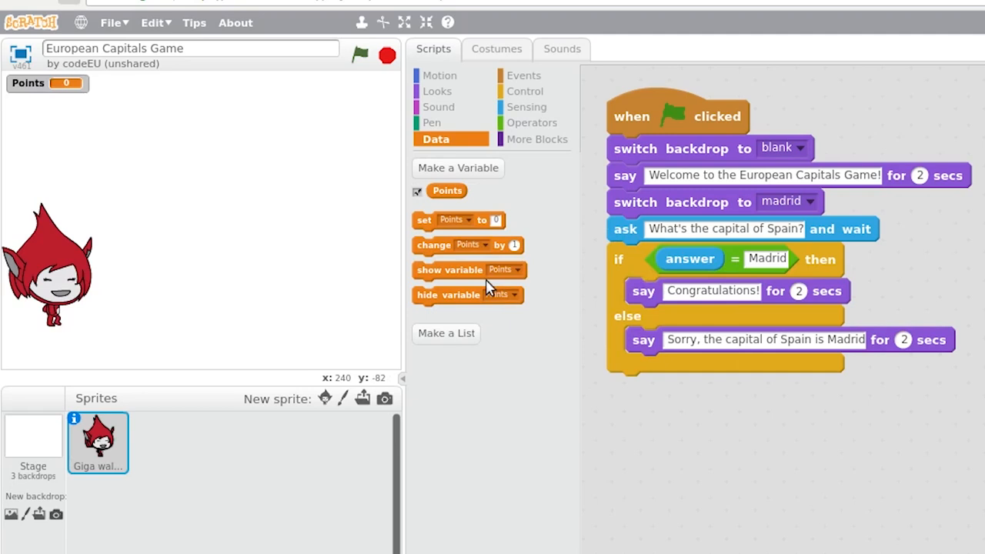
pyautogui.moveTo(424, 227)
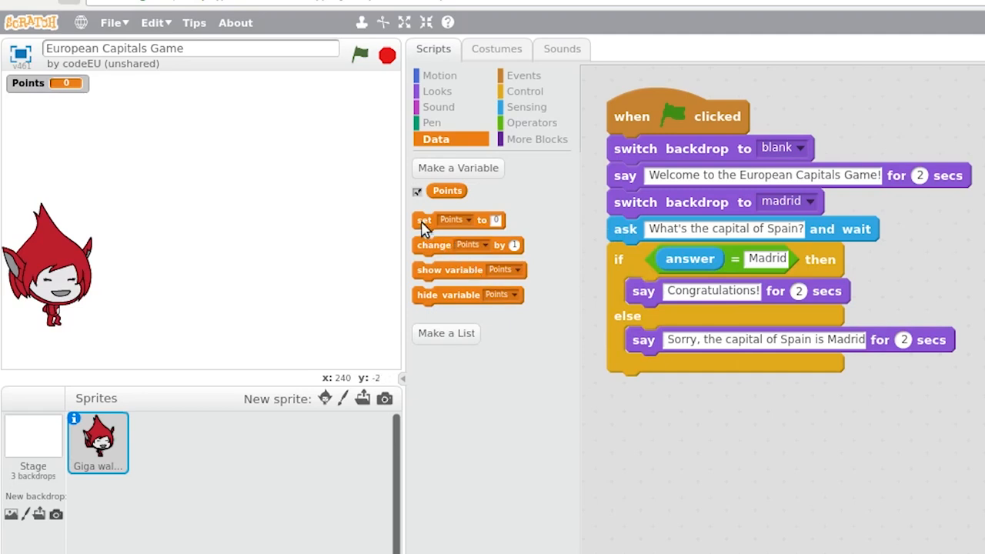
pyautogui.moveTo(458, 219); pyautogui.dragTo(616, 170)
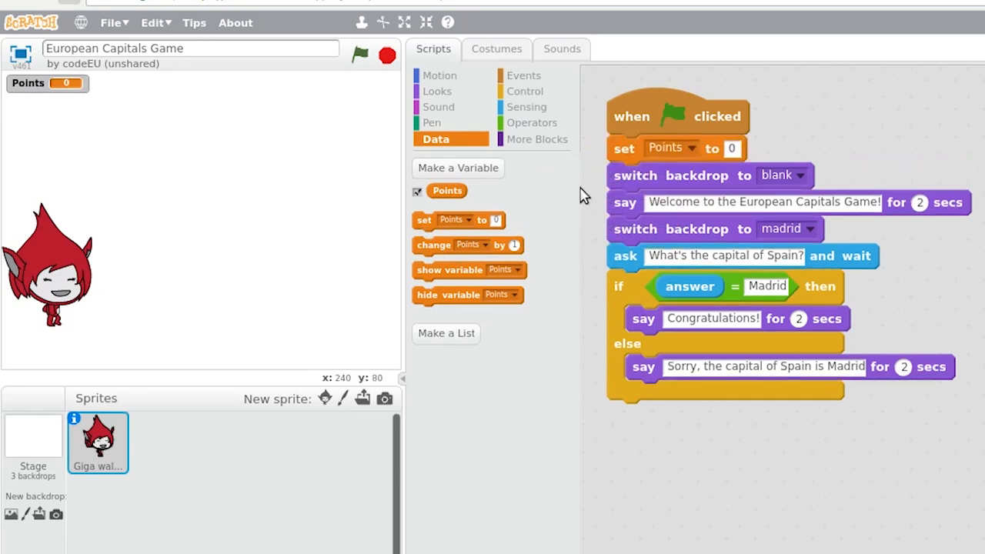
pyautogui.moveTo(431, 247)
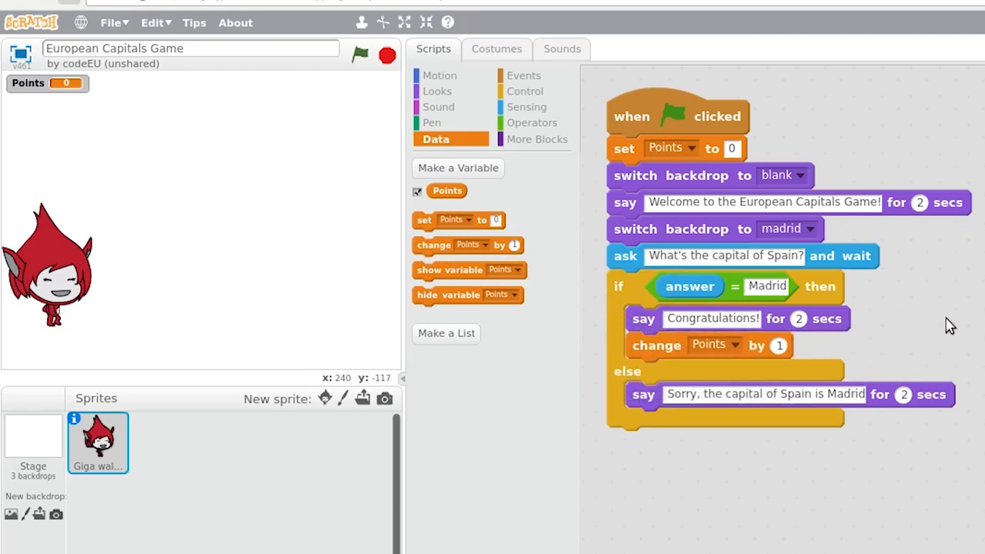
pyautogui.moveTo(407, 58)
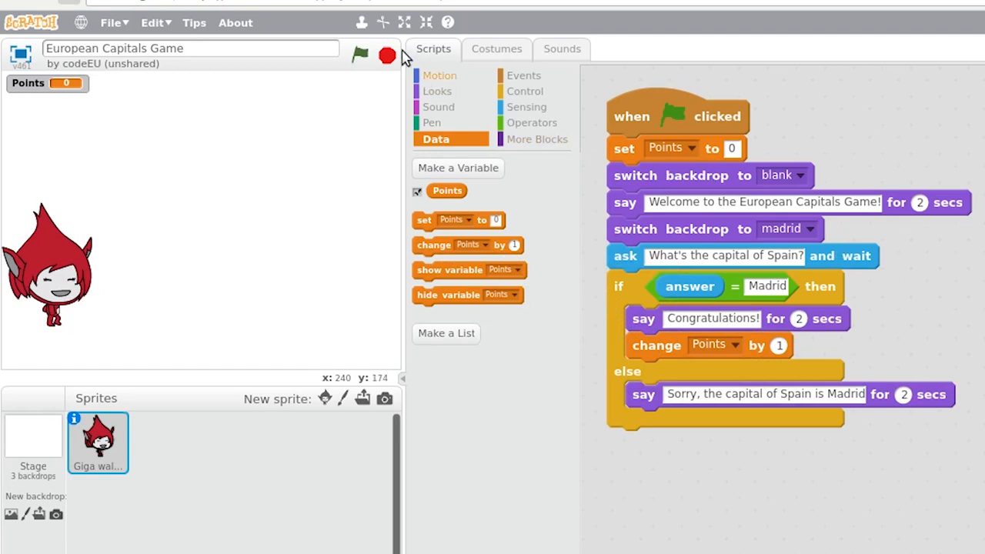
pyautogui.moveTo(362, 22)
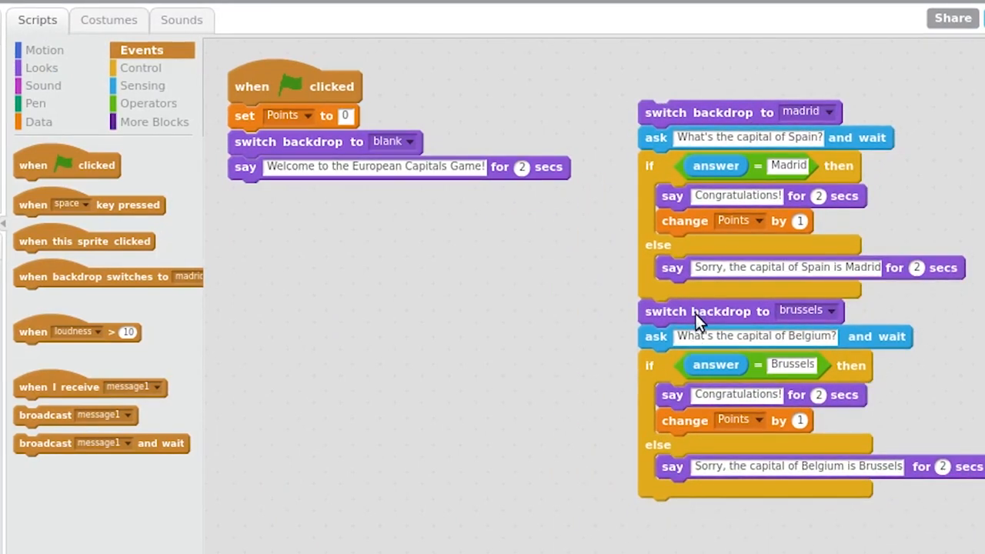
# - Create the Spain message and start the Spain question with 'when I receive Spain'
pyautogui.scroll(3)
pyautogui.write('S')
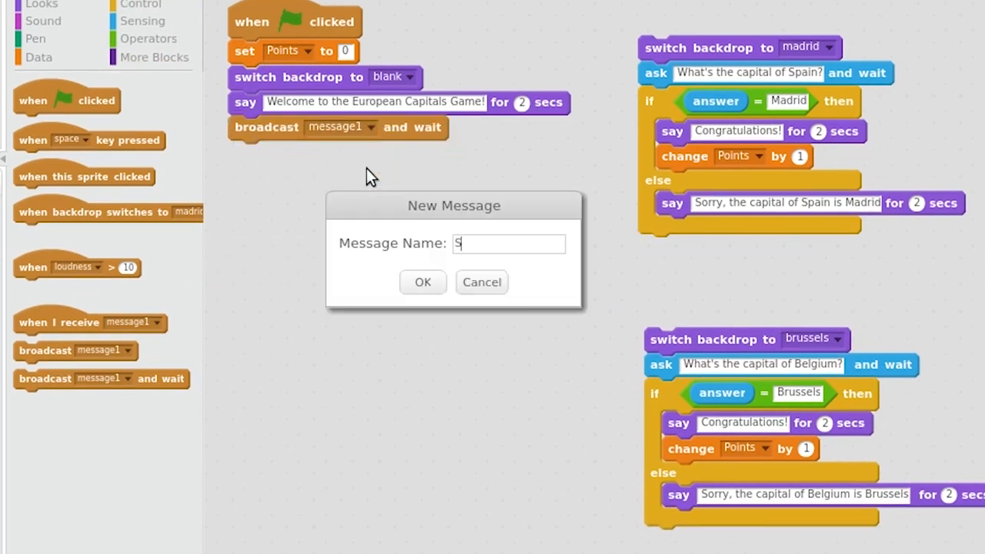
pyautogui.click(421, 281)
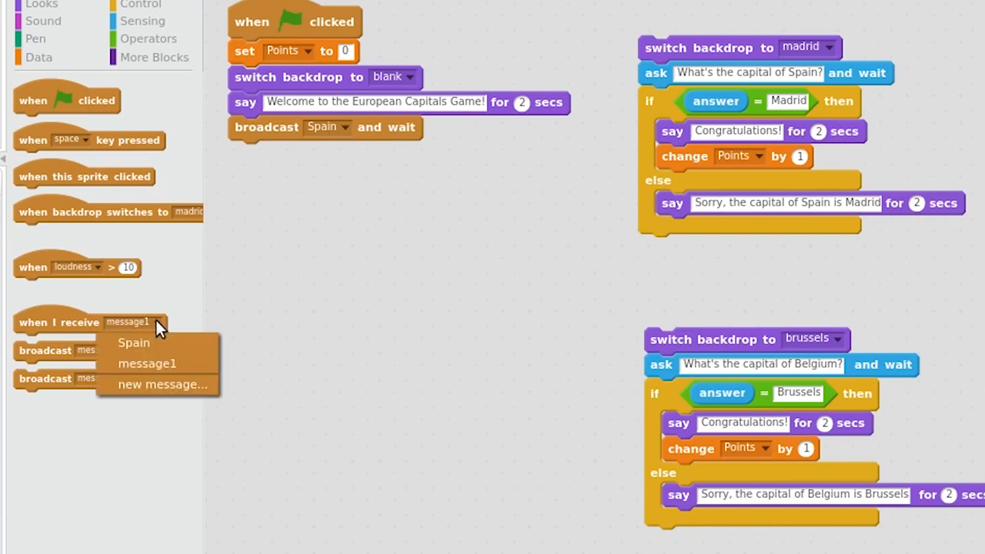
pyautogui.click(133, 342)
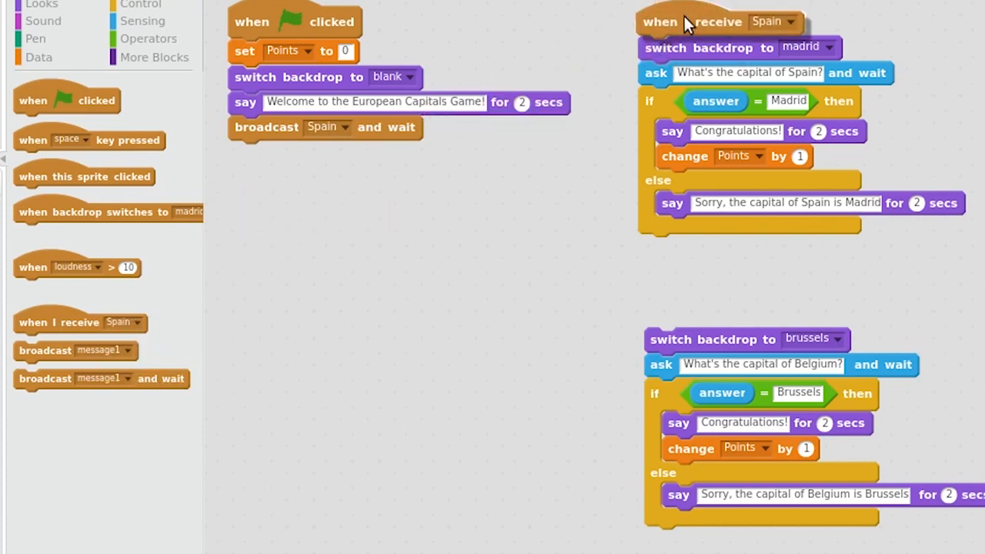
pyautogui.moveTo(101, 378); pyautogui.dragTo(337, 152)
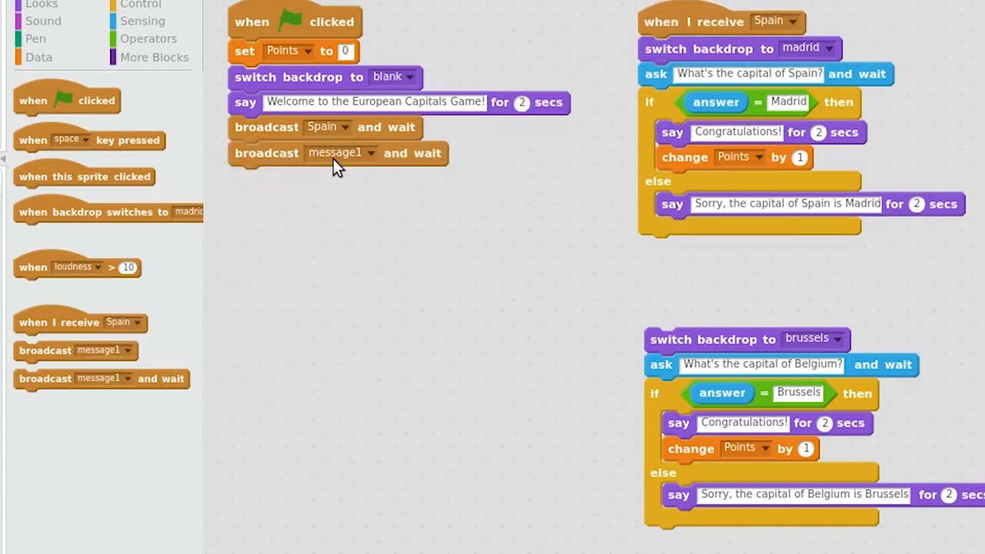
# - Create a Belgium message and attach a receive hat block to the Belgium question
pyautogui.click(370, 152)
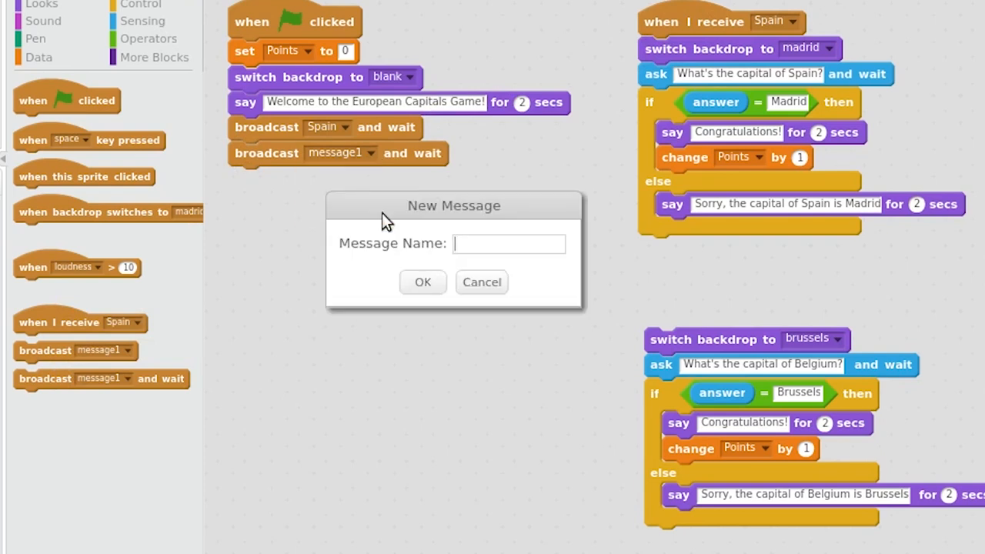
pyautogui.click(422, 282)
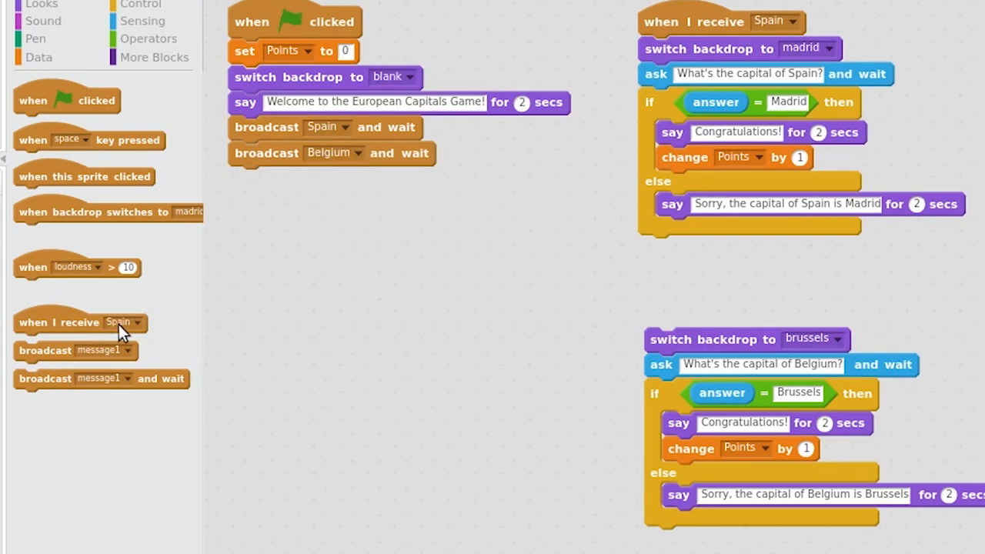
pyautogui.moveTo(81, 322); pyautogui.dragTo(689, 282)
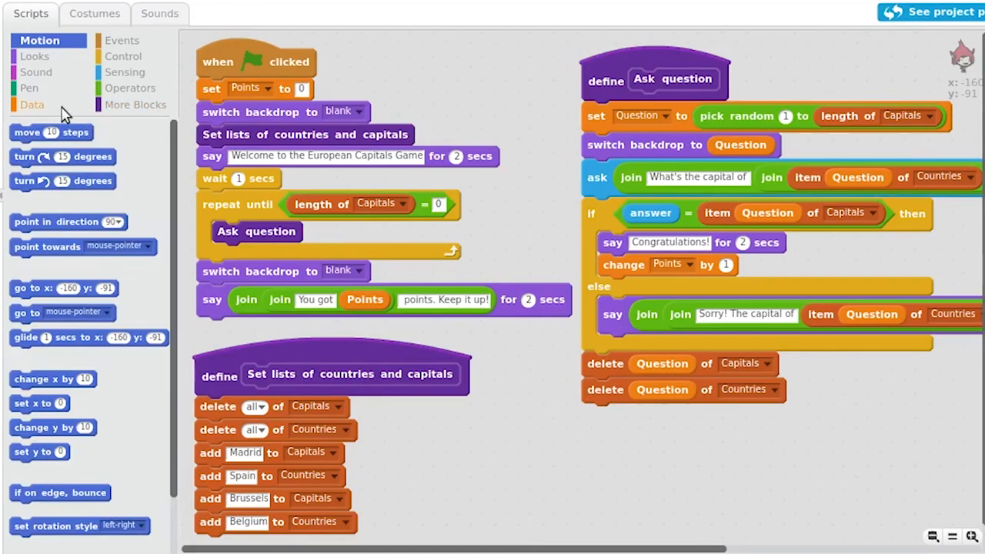
# - Browse the Data, Operators and More Blocks palettes to view the lists and custom quiz blocks
pyautogui.click(32, 104)
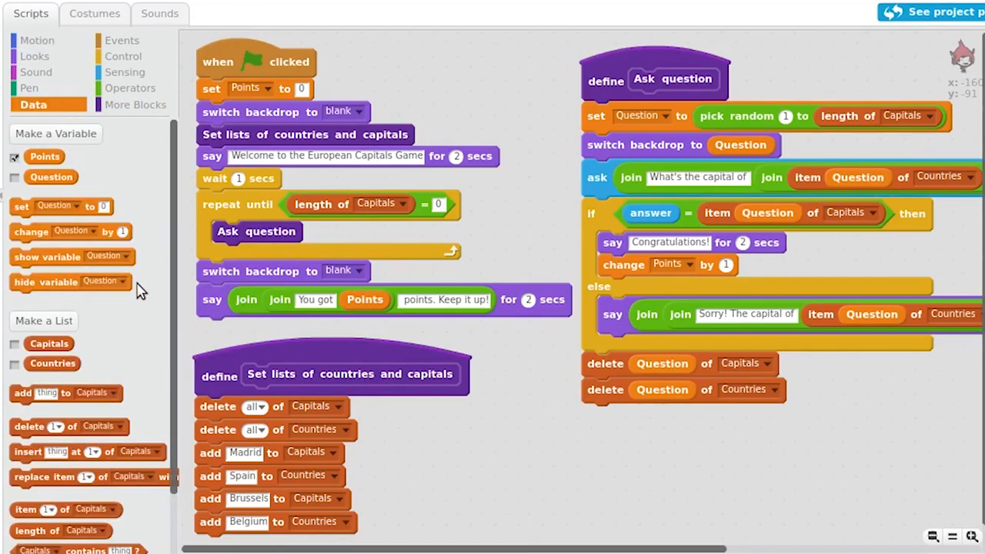
pyautogui.scroll(-3)
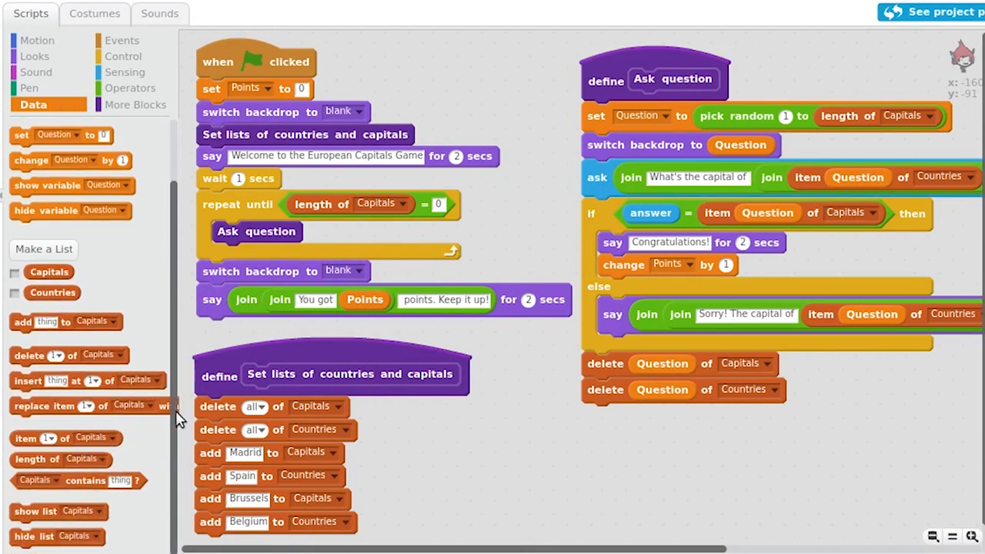
pyautogui.moveTo(156, 203)
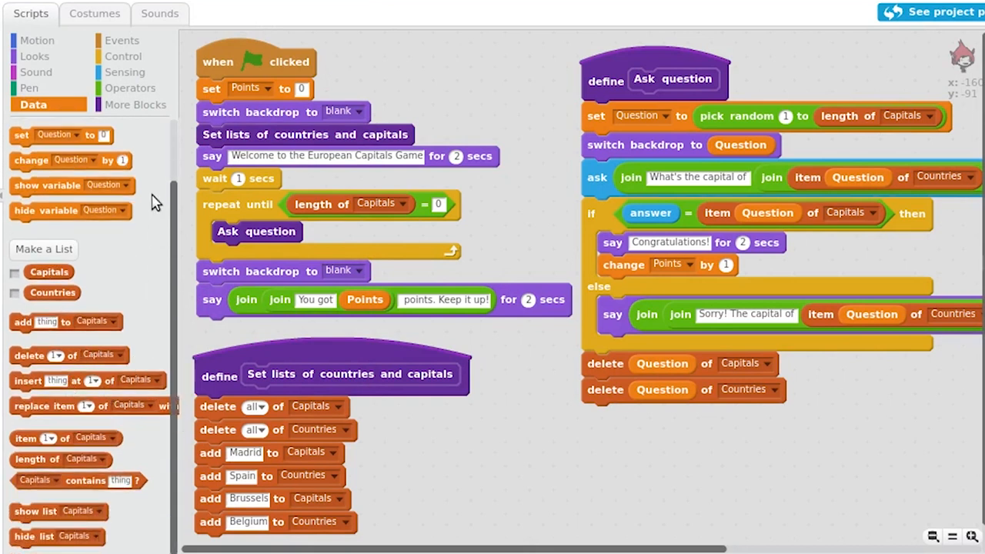
pyautogui.click(133, 87)
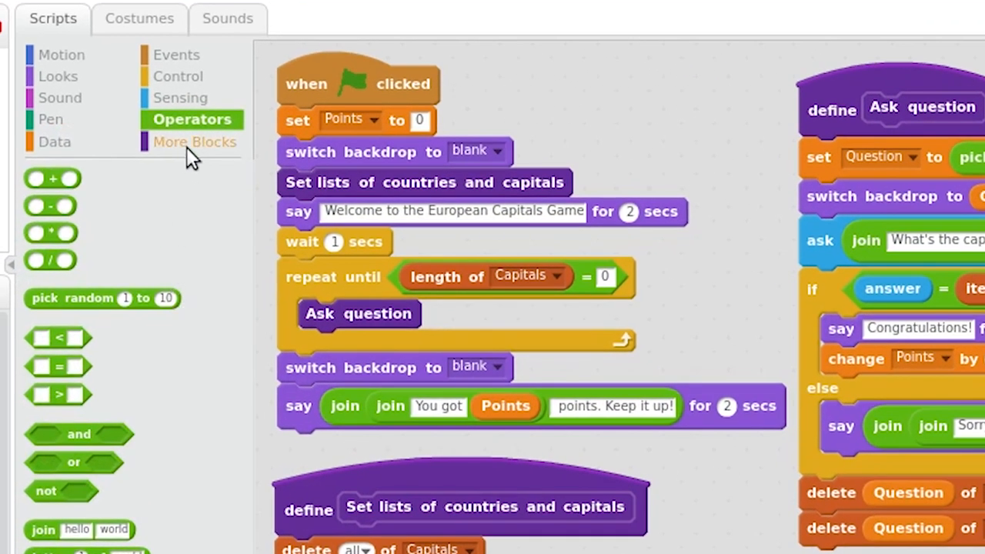
pyautogui.click(194, 141)
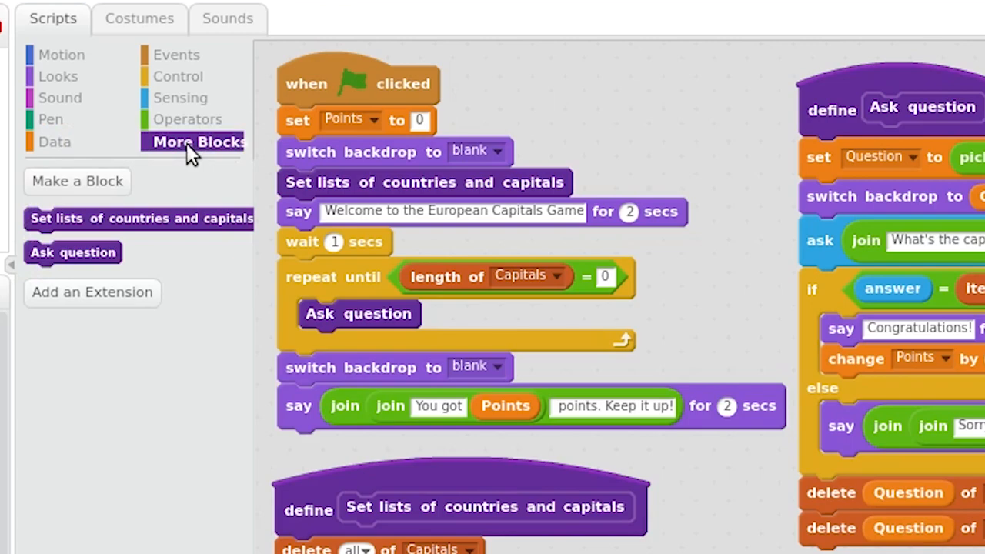